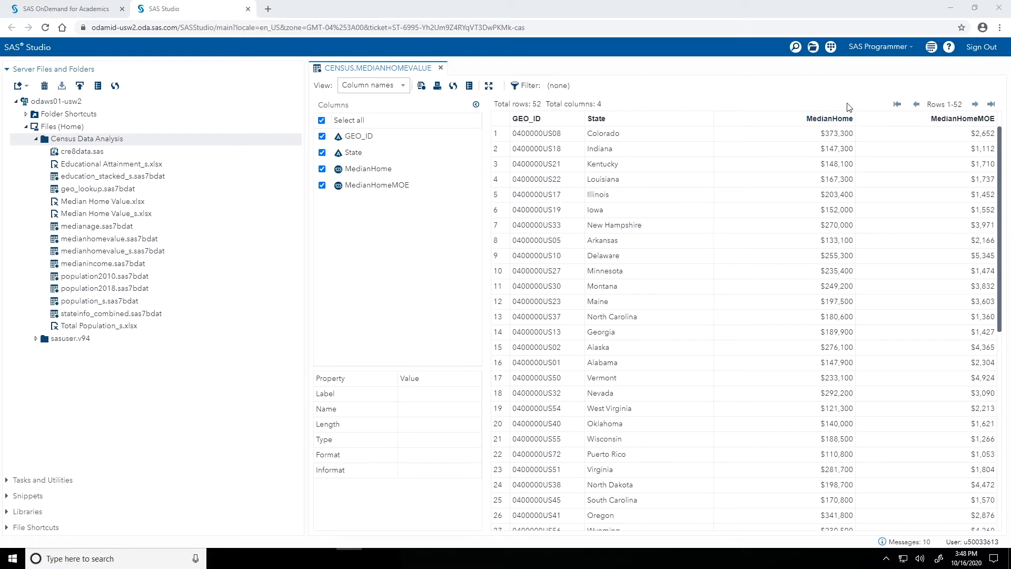
mouse_move(848, 107)
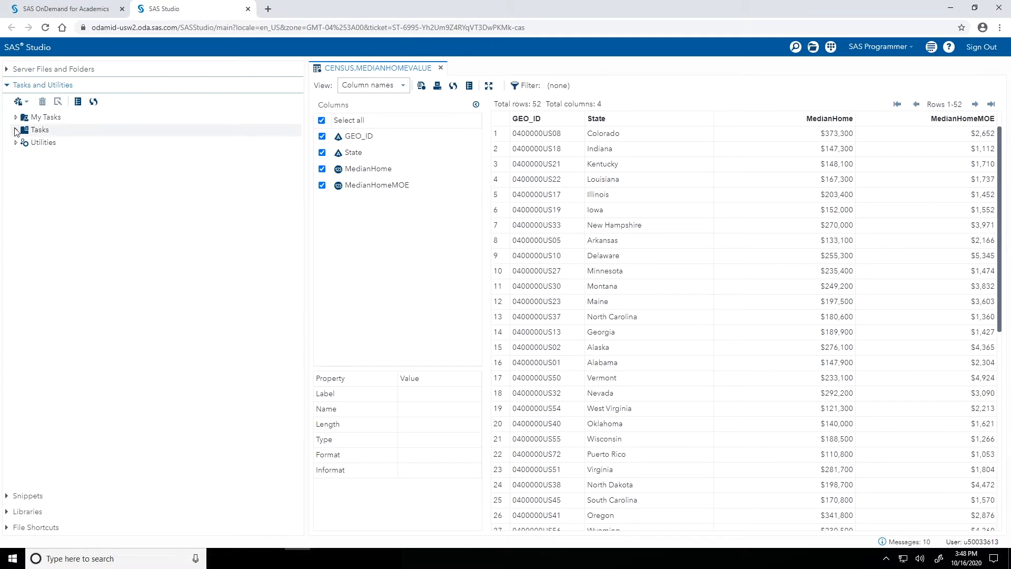
Start a new Bar Chart task from the Tasks > Graph category
click(15, 128)
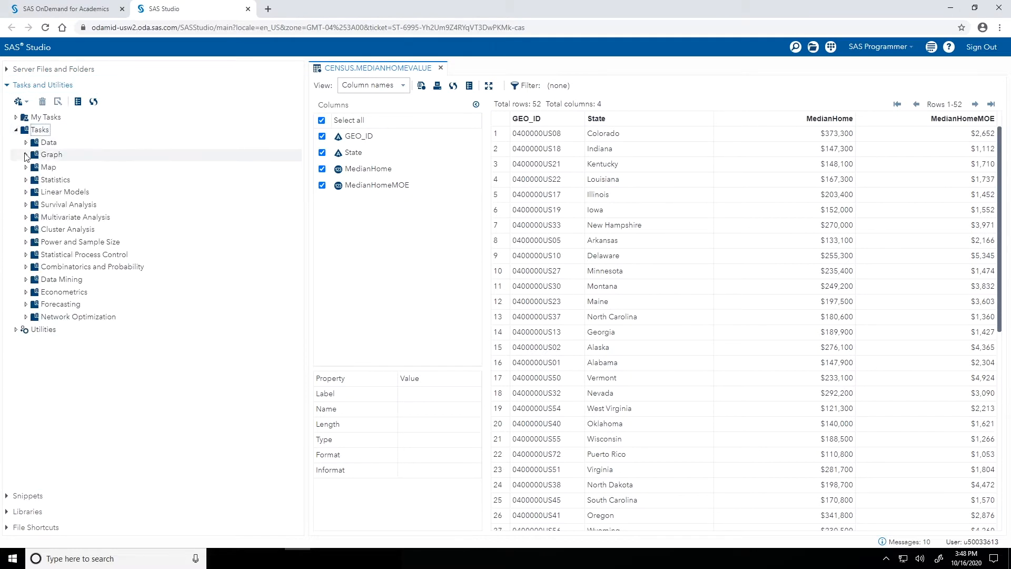
click(25, 154)
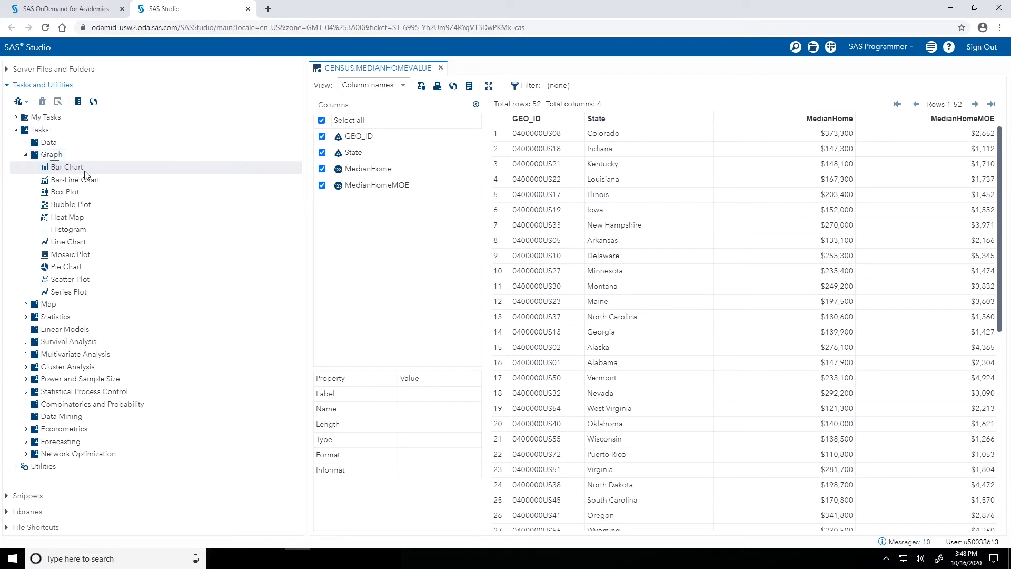
double_click(66, 167)
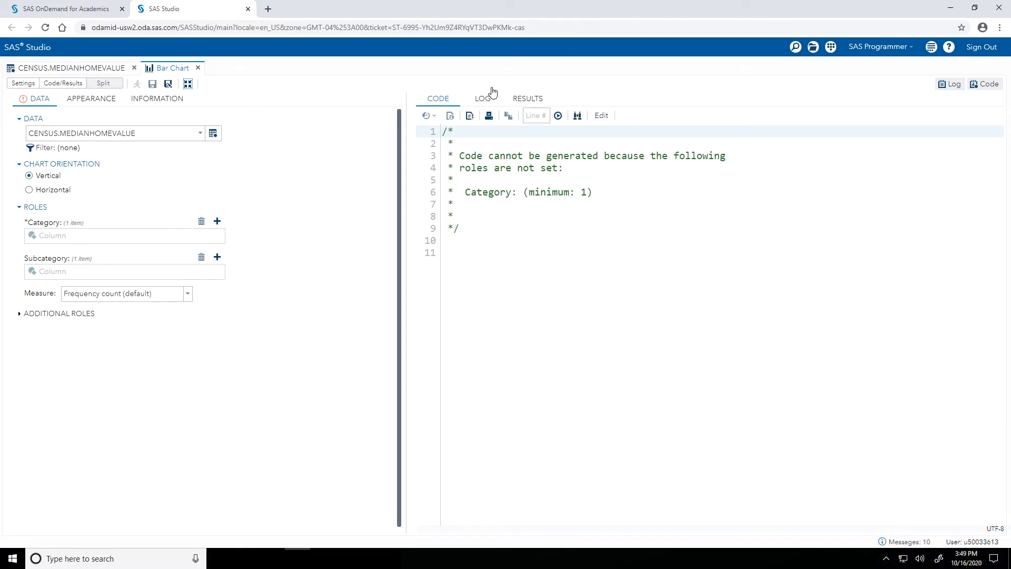
mouse_move(361, 120)
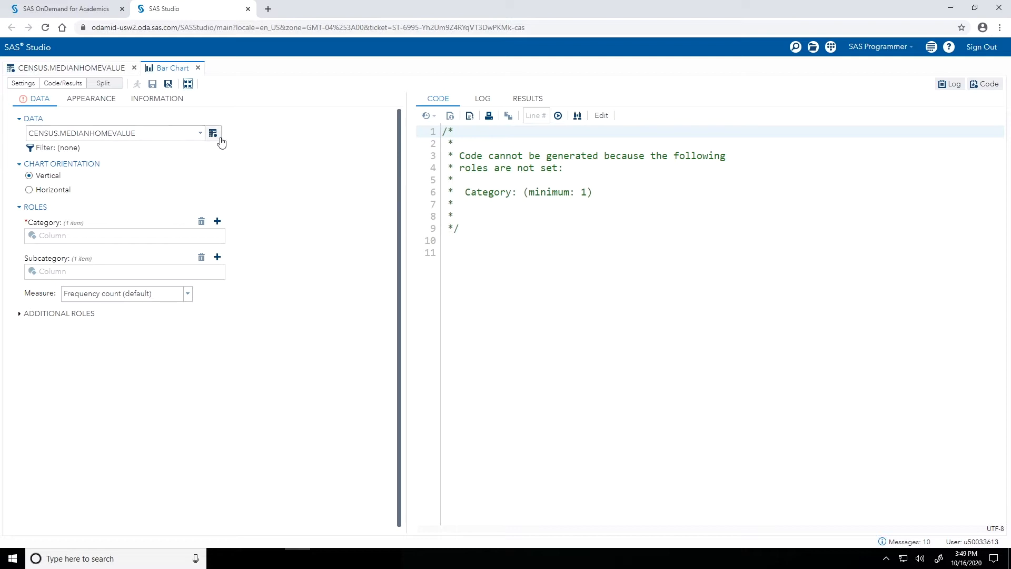
click(213, 134)
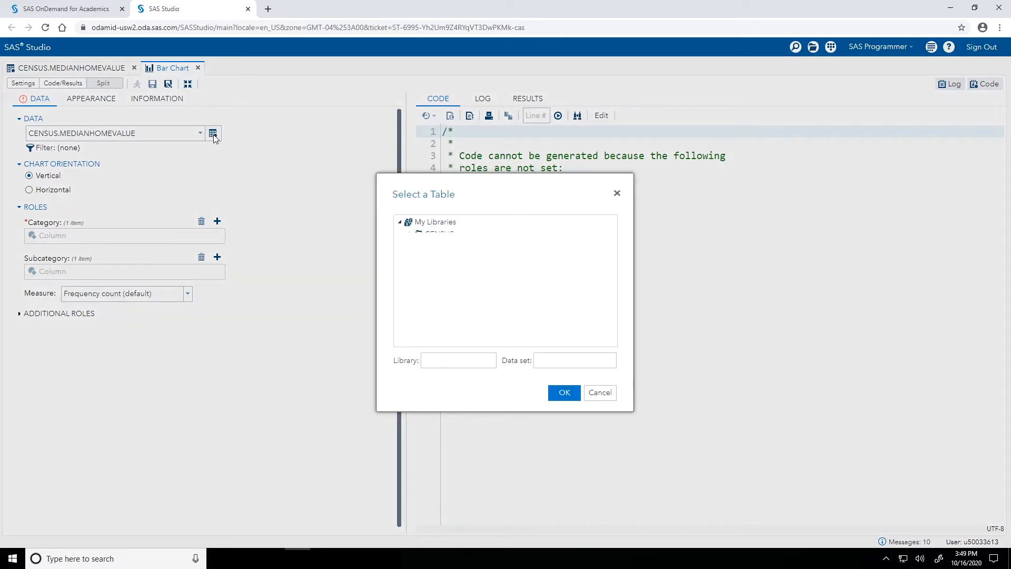
click(412, 234)
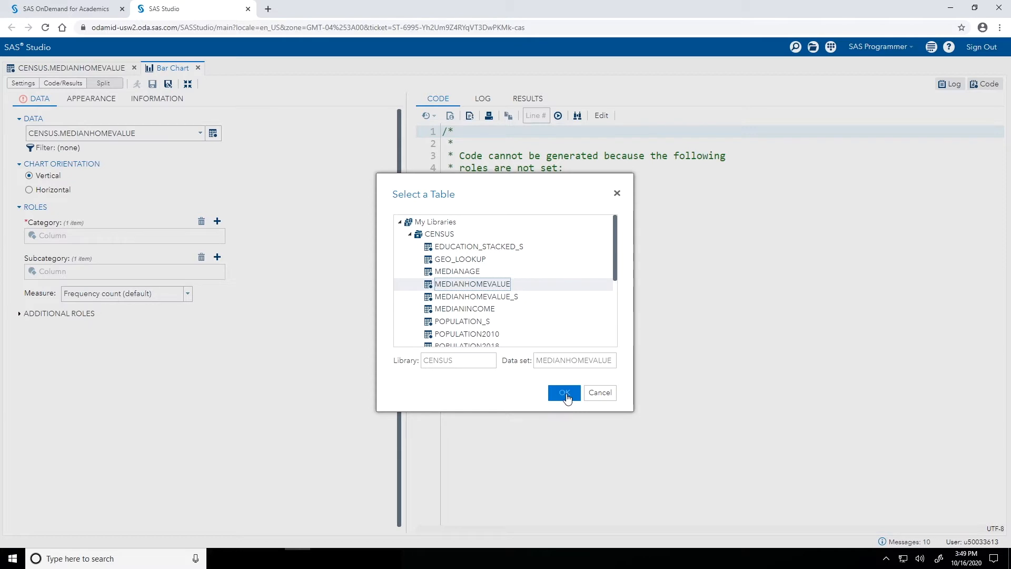
click(564, 391)
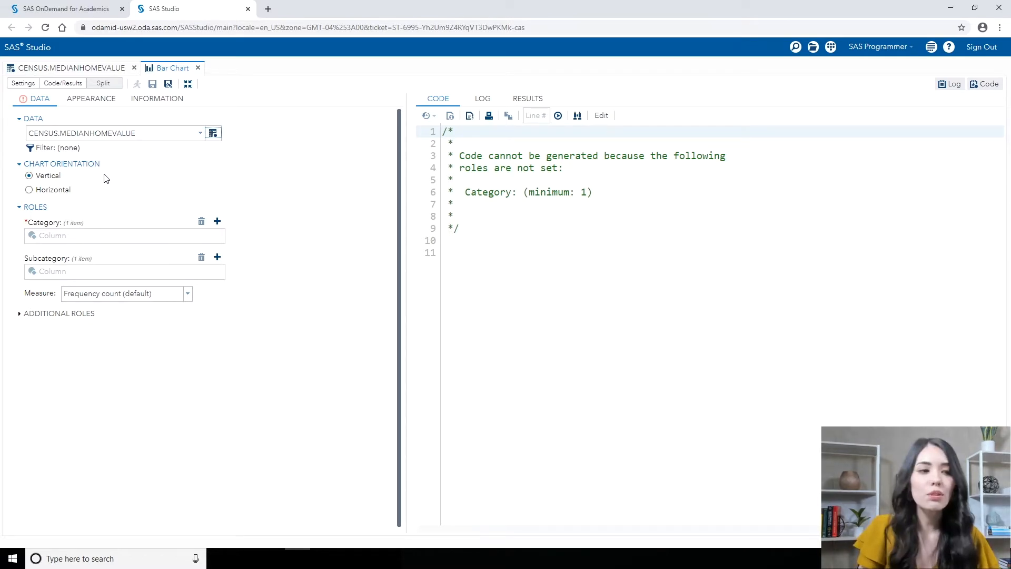
mouse_move(73, 208)
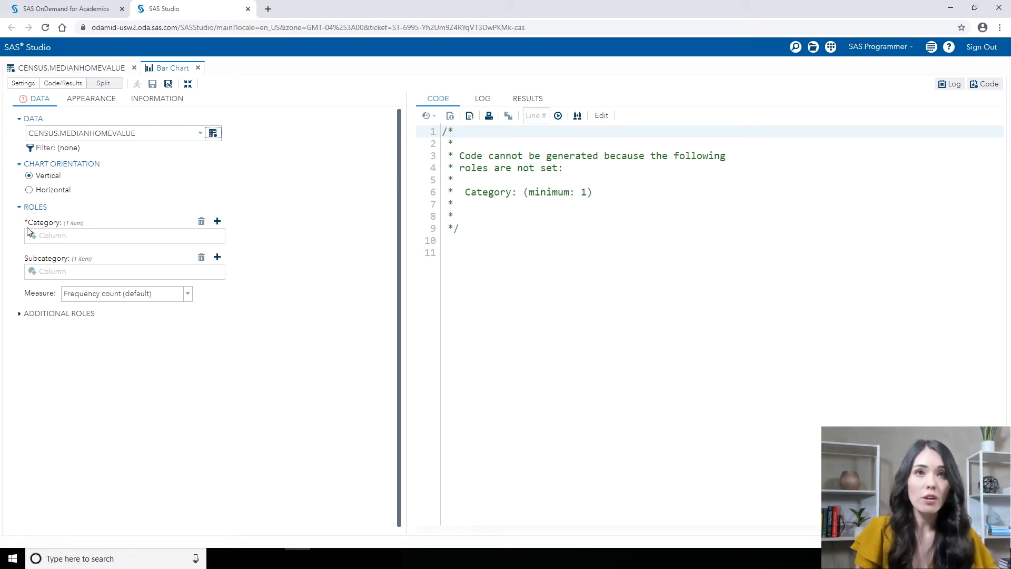
mouse_move(181, 246)
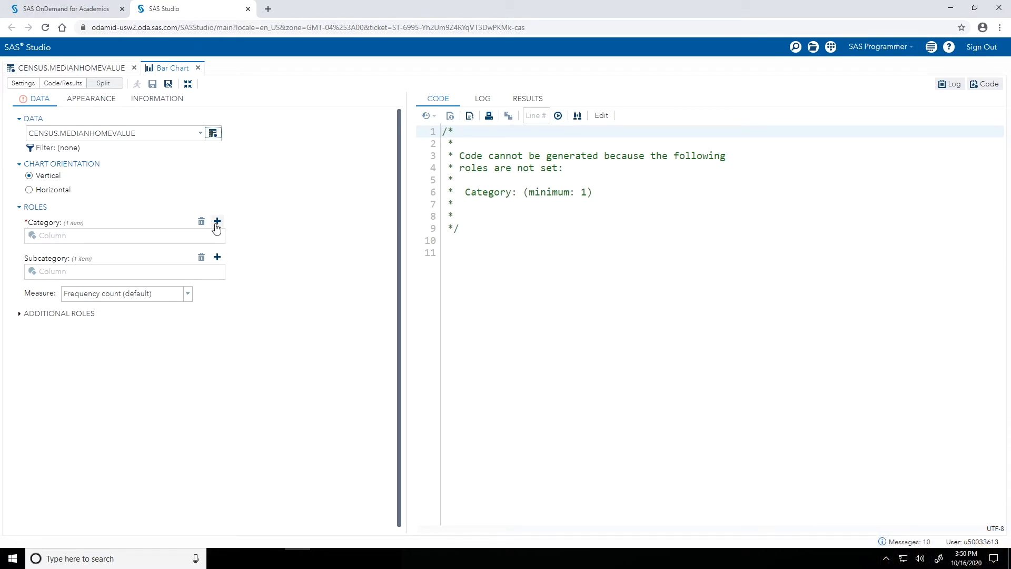
Assign State as the bar chart's category role
click(217, 221)
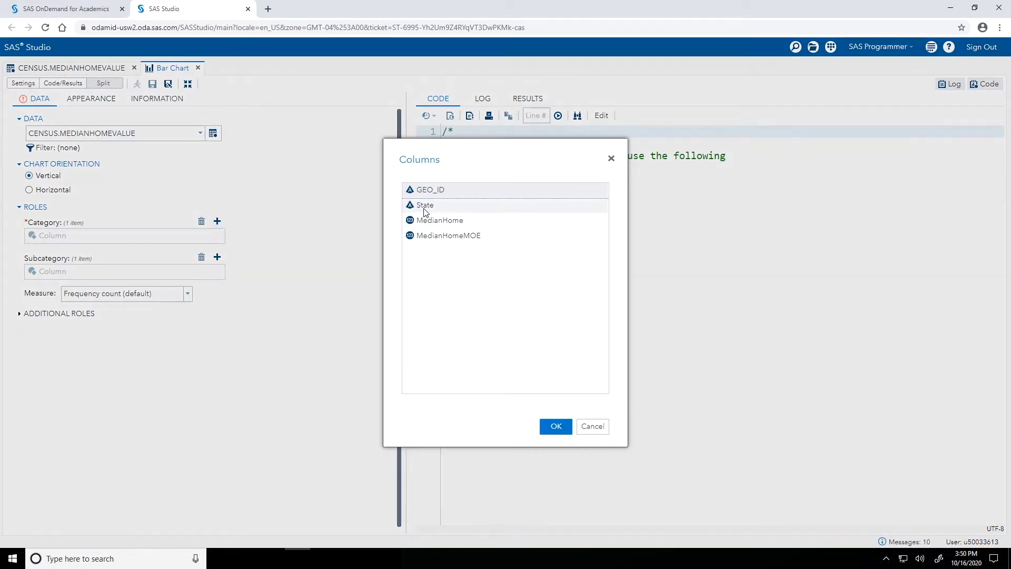
click(424, 204)
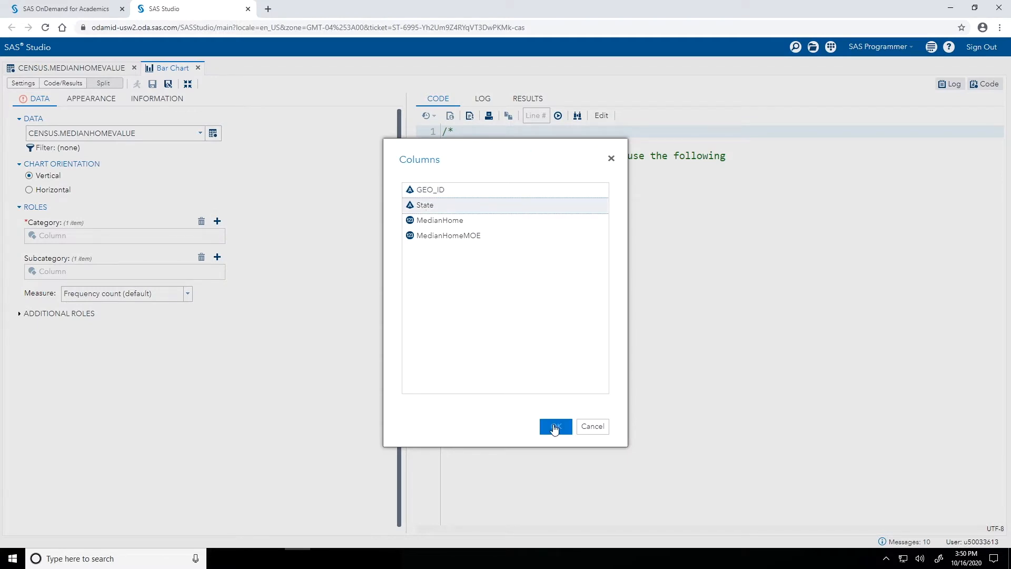
click(556, 426)
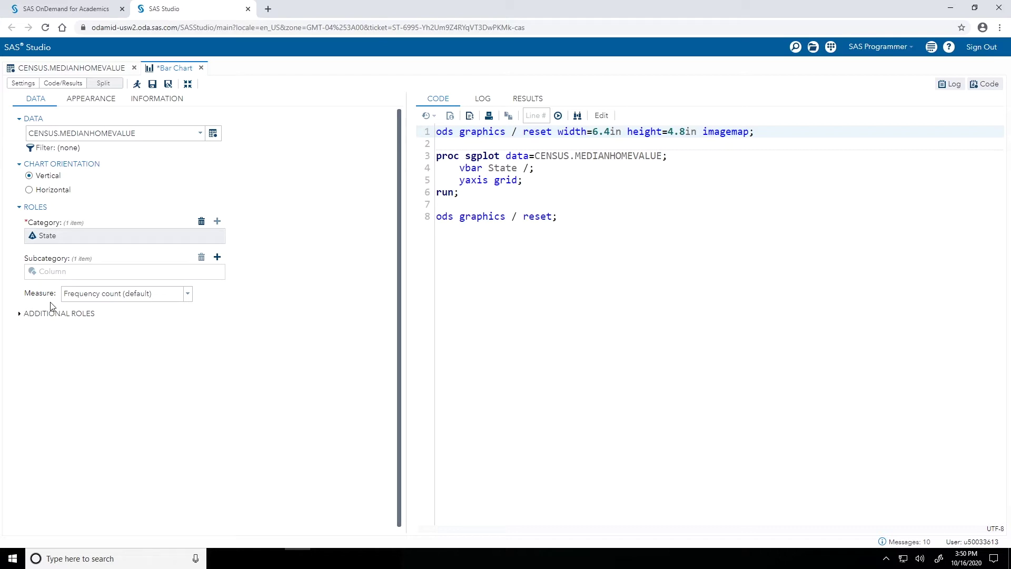
mouse_move(130, 314)
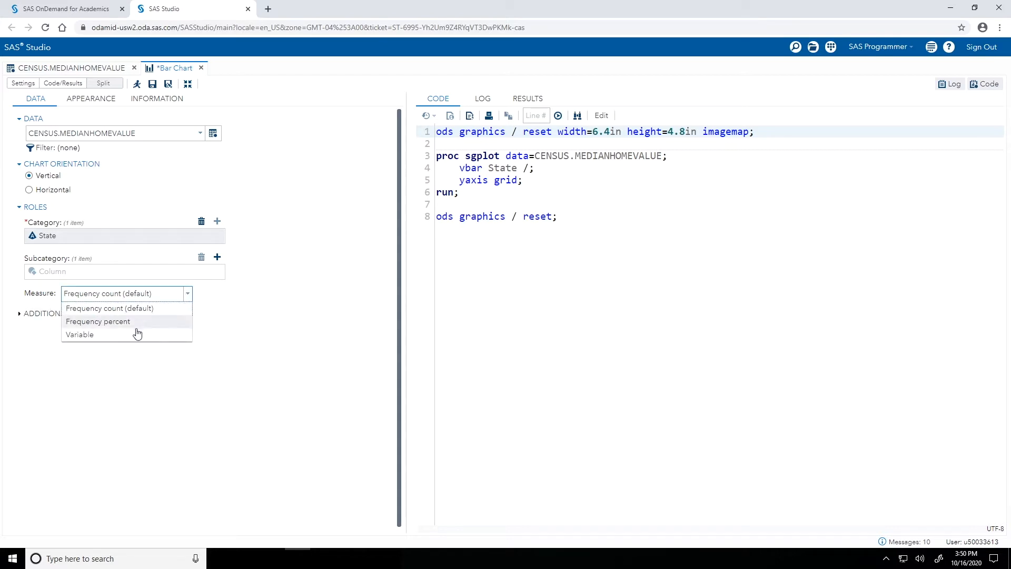
Measure the bars by the MedianHome variable instead of frequency
click(80, 335)
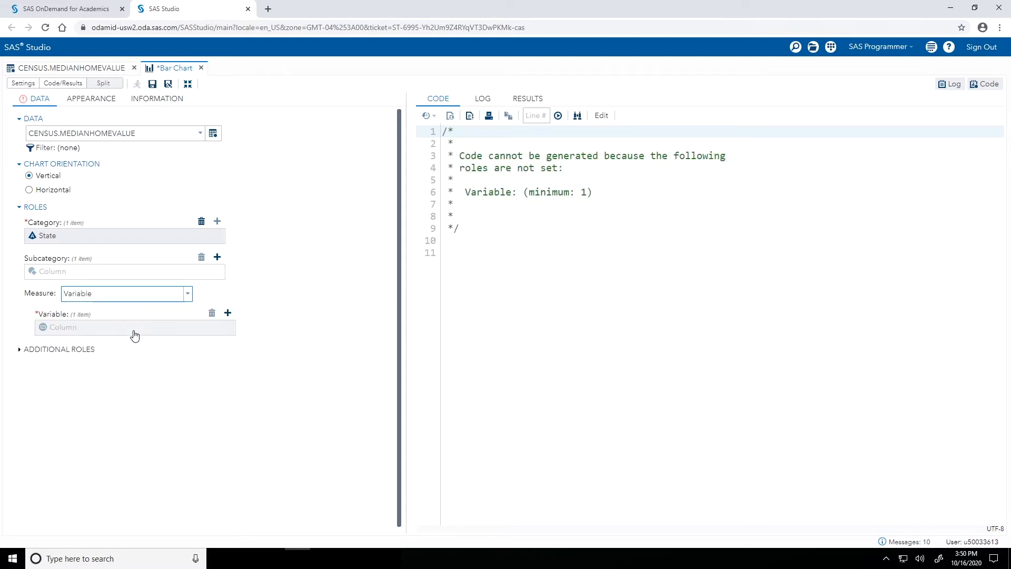
click(228, 313)
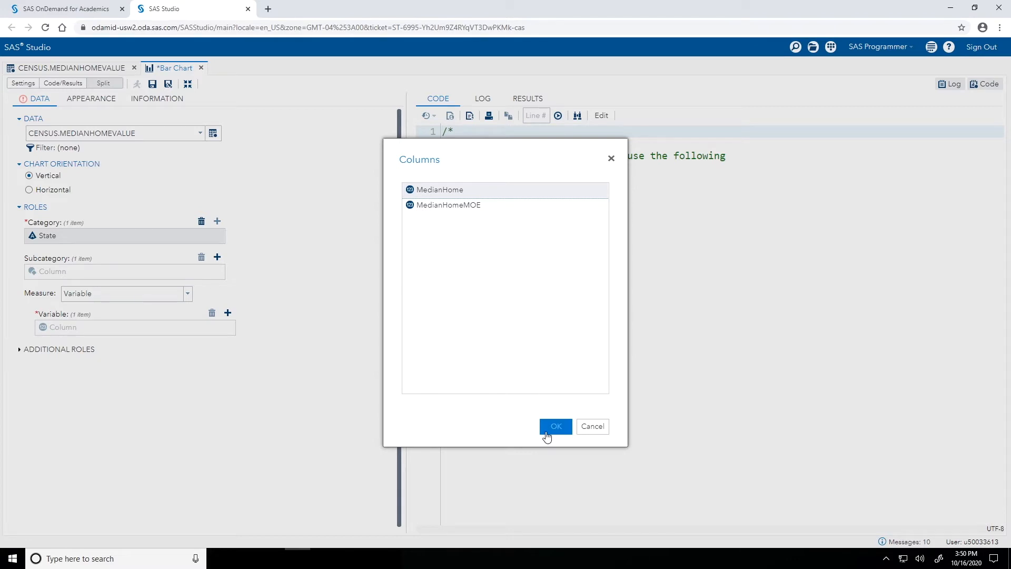
click(557, 425)
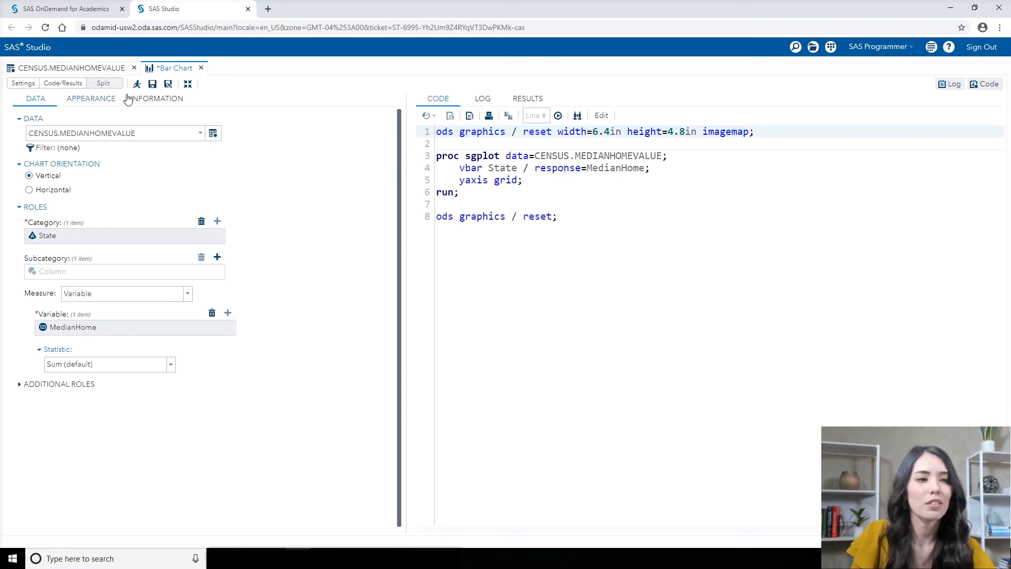
Run the task to produce the MedianHome by State bar chart
click(137, 84)
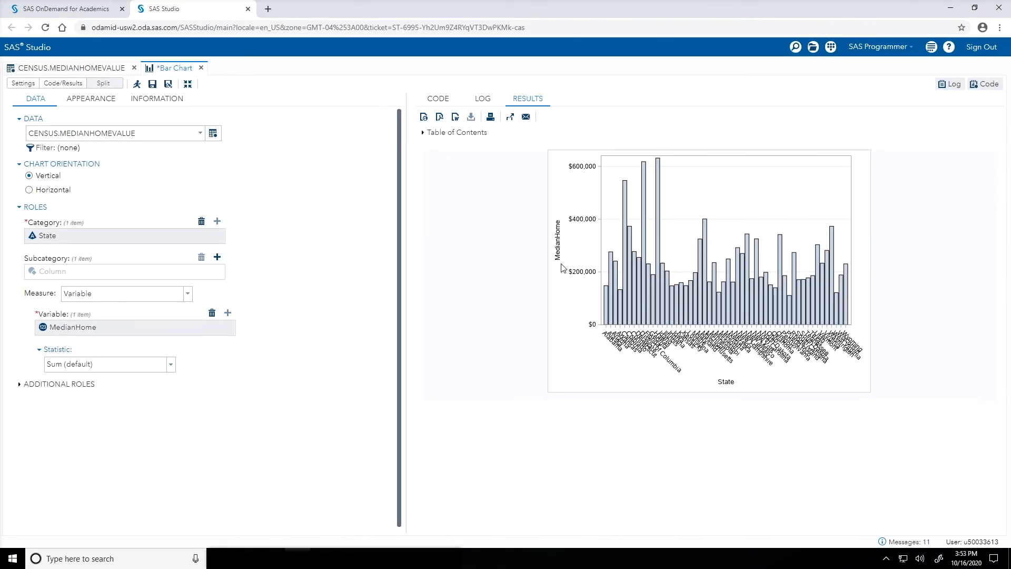
mouse_move(149, 118)
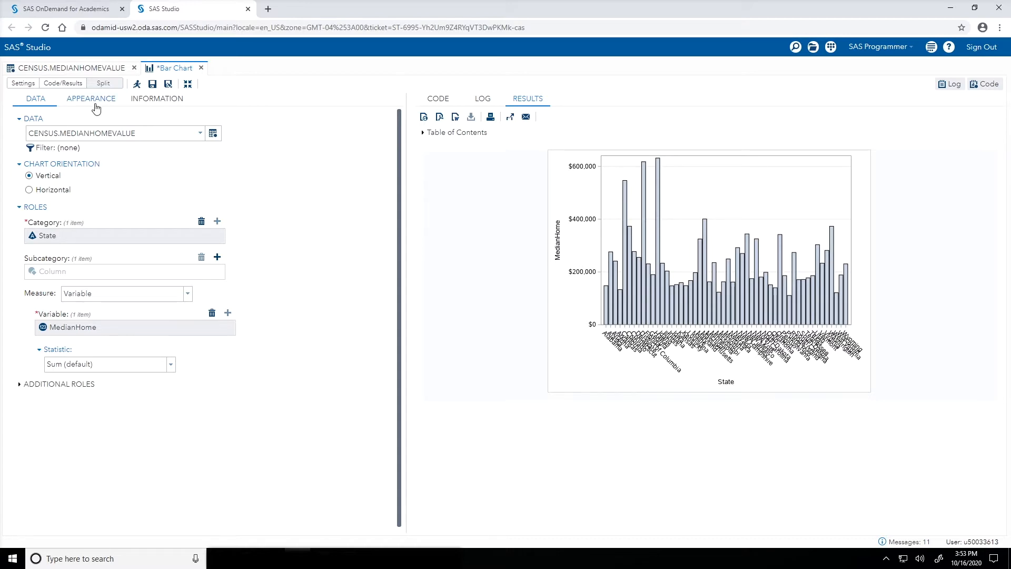
Give the measure axis the custom label 'Median Home Value' under Appearance
click(90, 99)
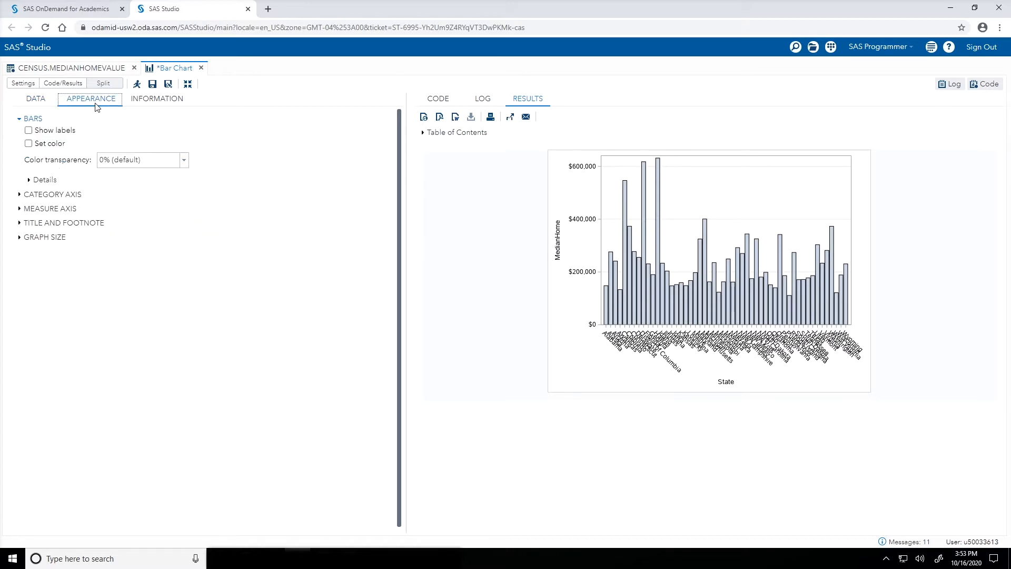
mouse_move(562, 275)
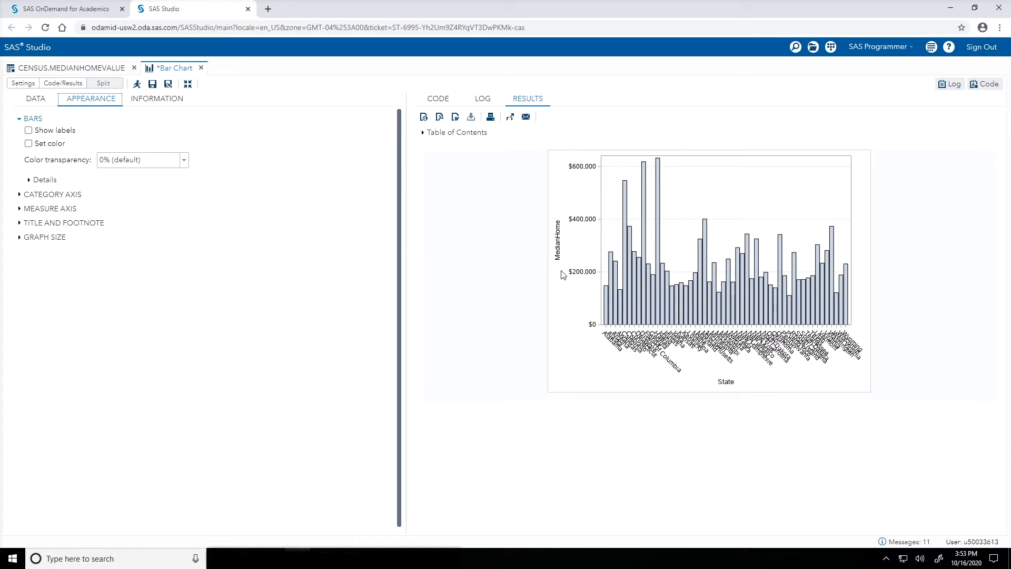
mouse_move(556, 272)
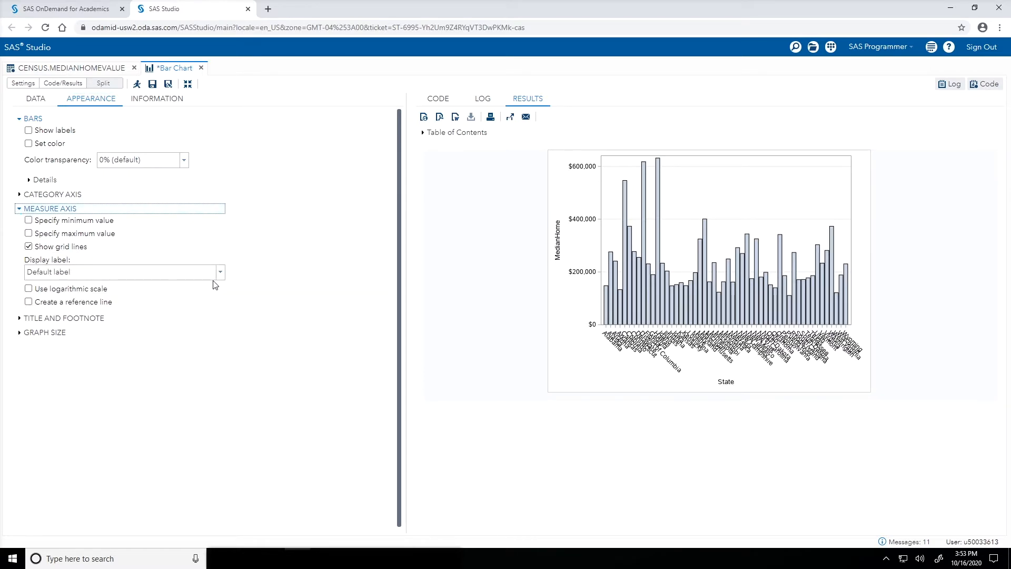
click(220, 272)
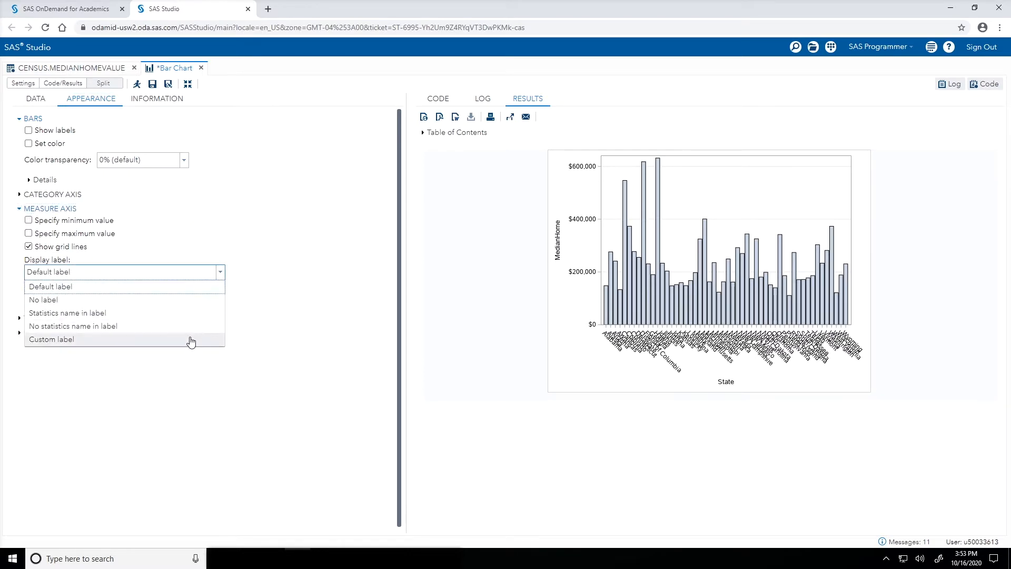
click(52, 339)
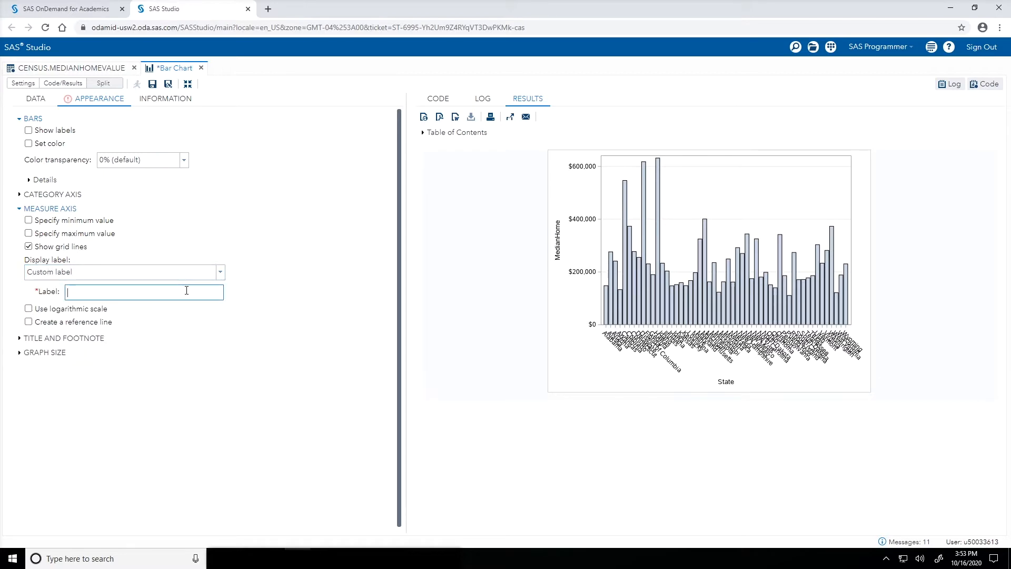
text(Median Home Value)
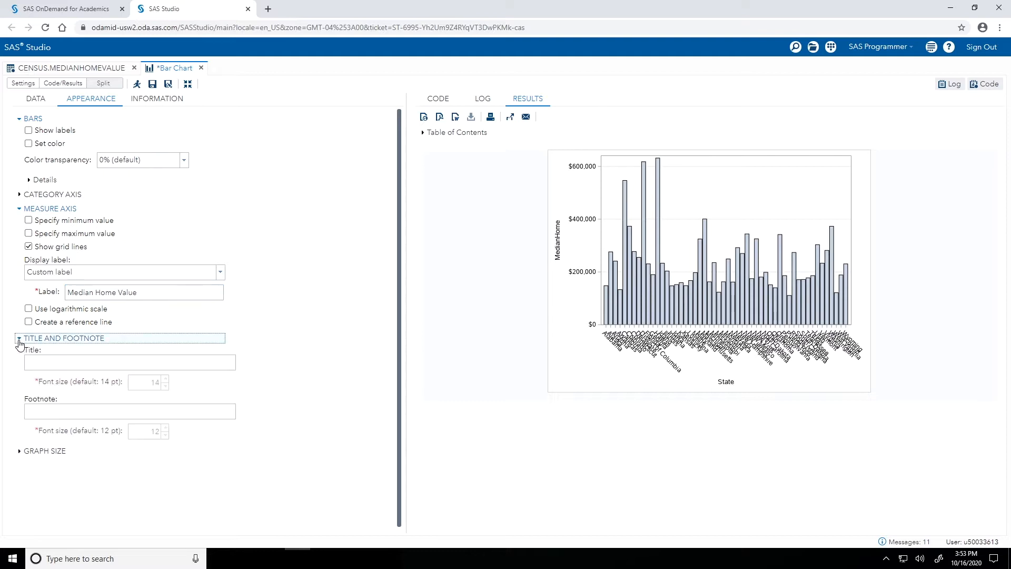
Enter the chart title 'Median Home Value in 2018'
click(130, 363)
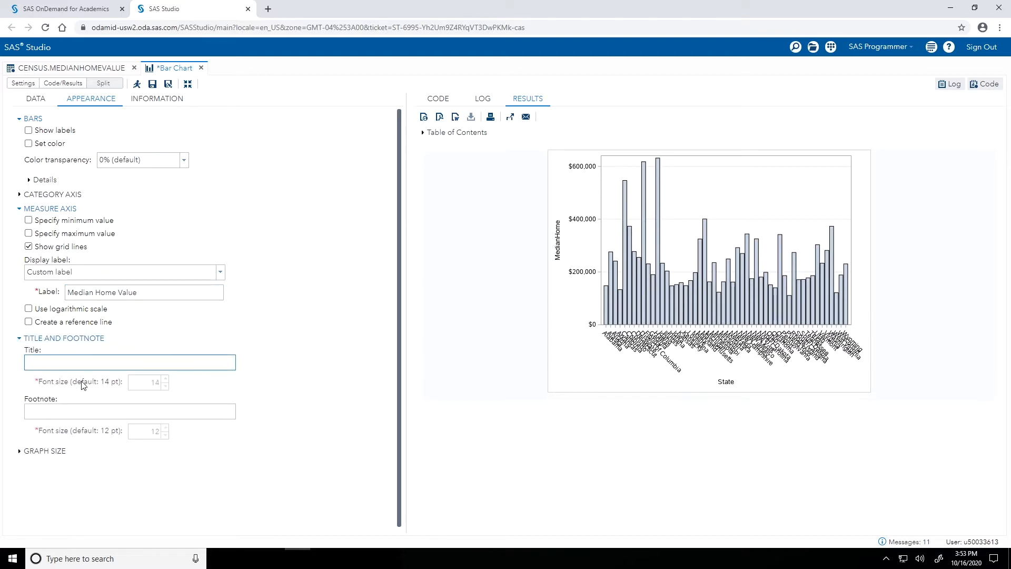
text(Meidn)
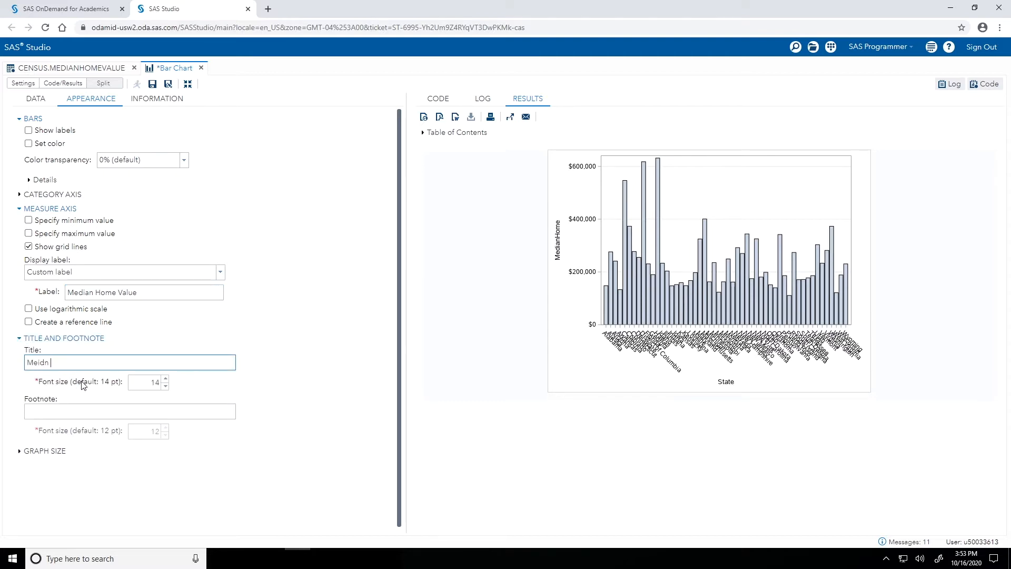
text(Median)
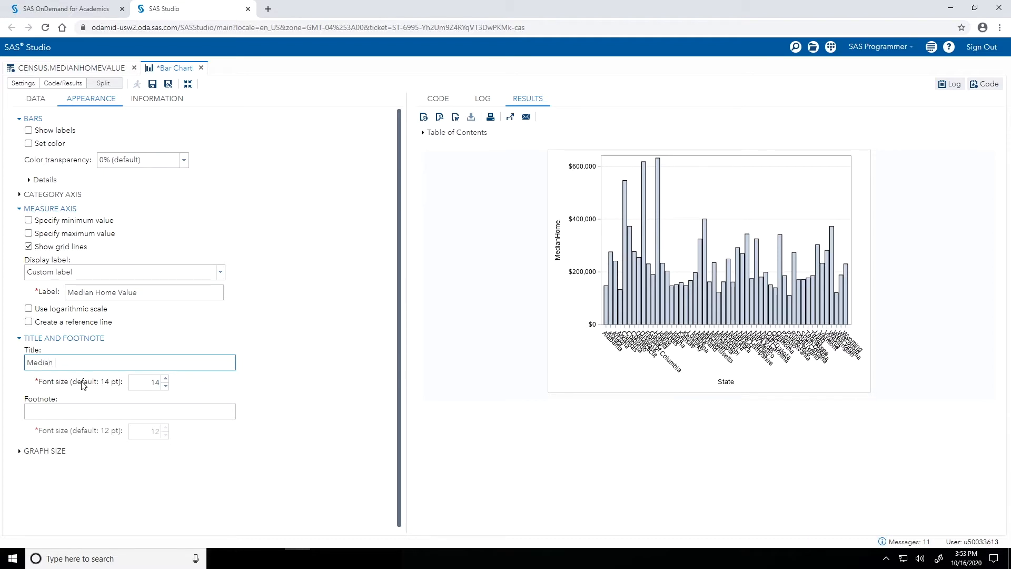
text(Home Value in 20)
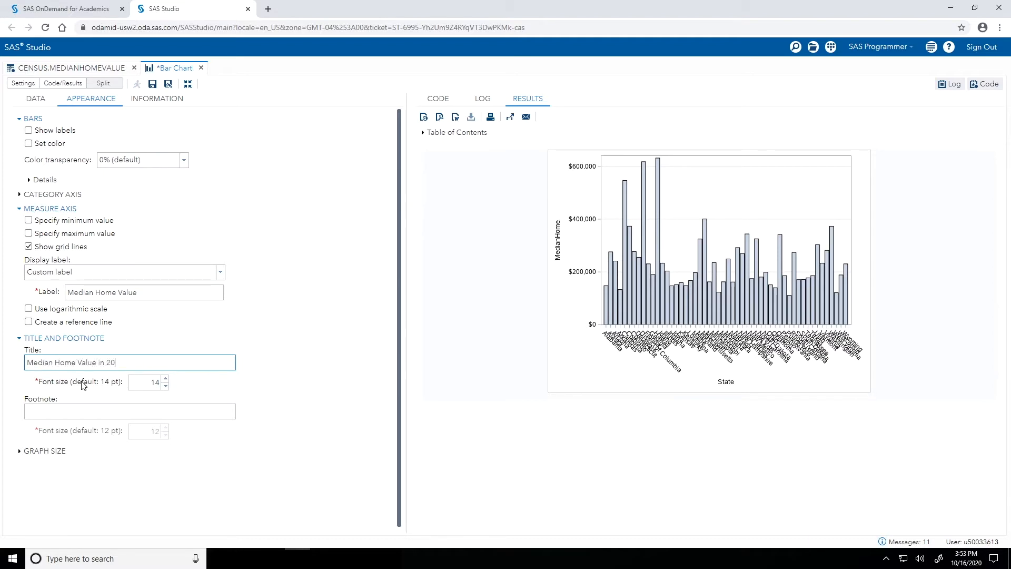
text(18)
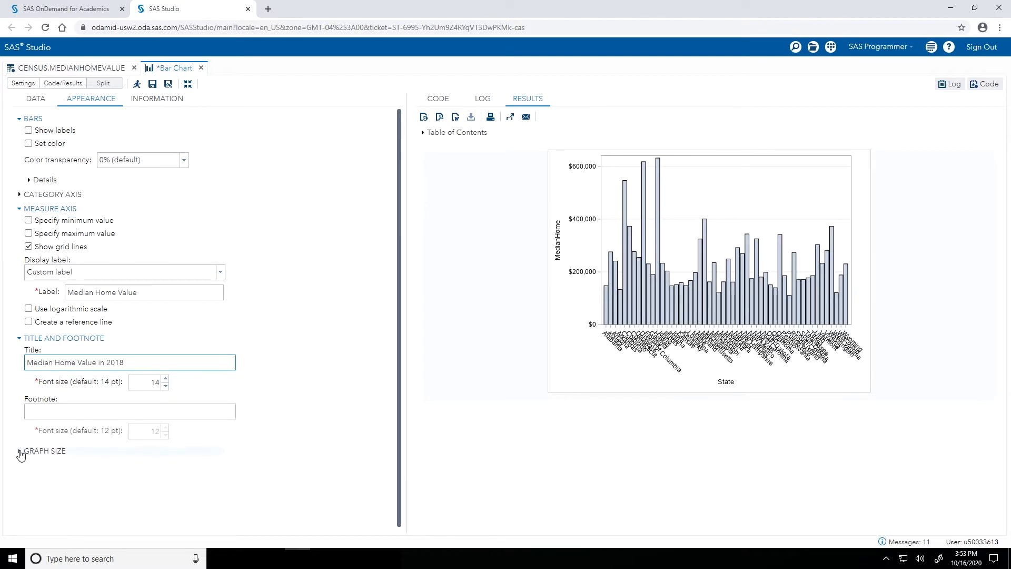
Set the graph width to 10 inches under Graph Size
click(21, 451)
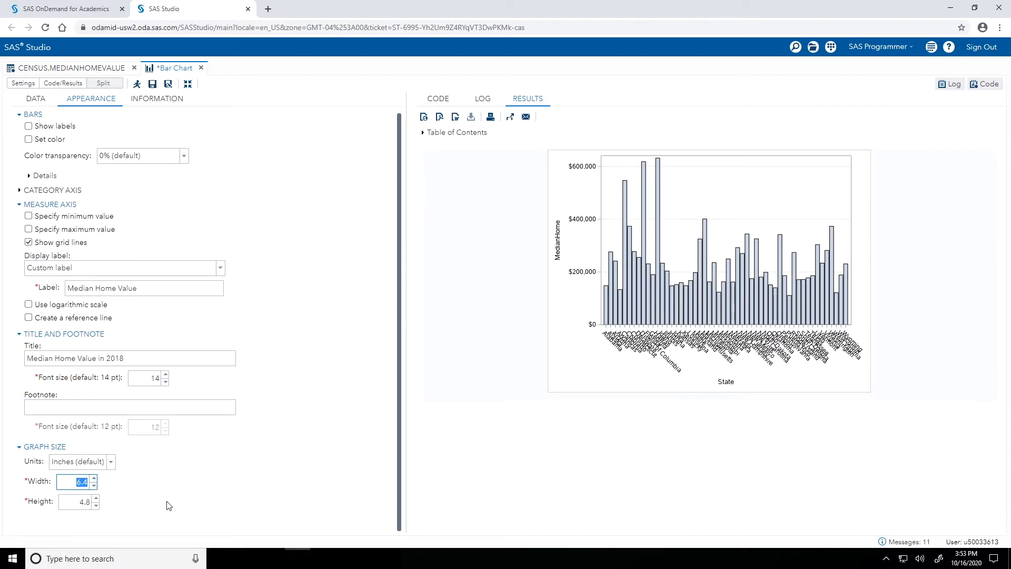
text(10)
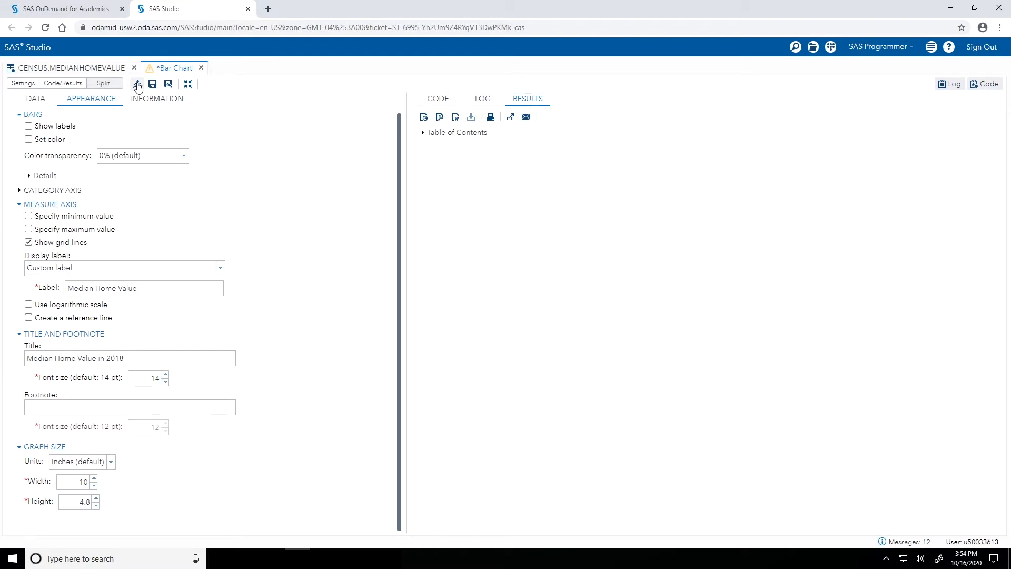
Rerun the chart to show the new title, axis label and width
click(138, 85)
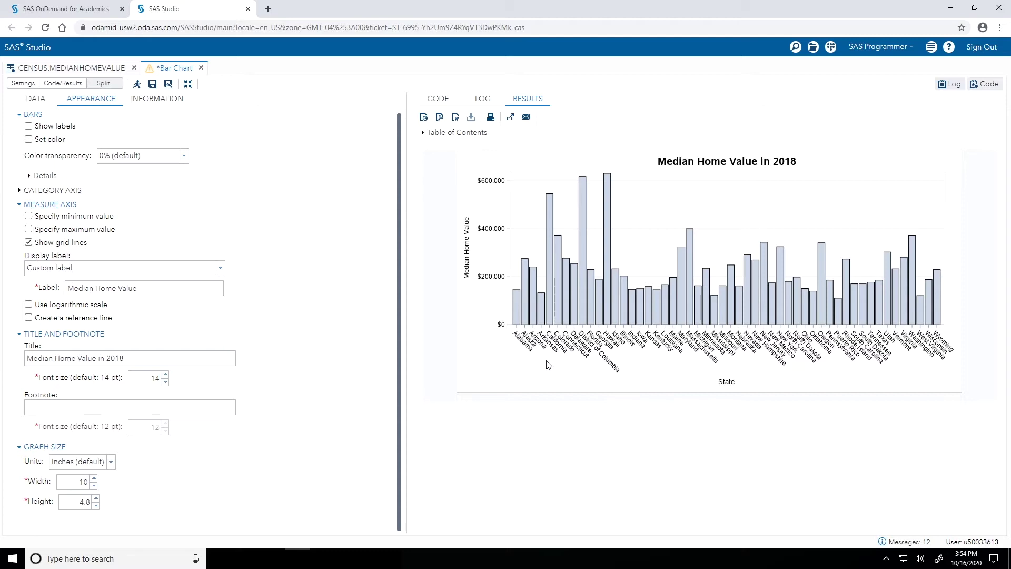
mouse_move(487, 291)
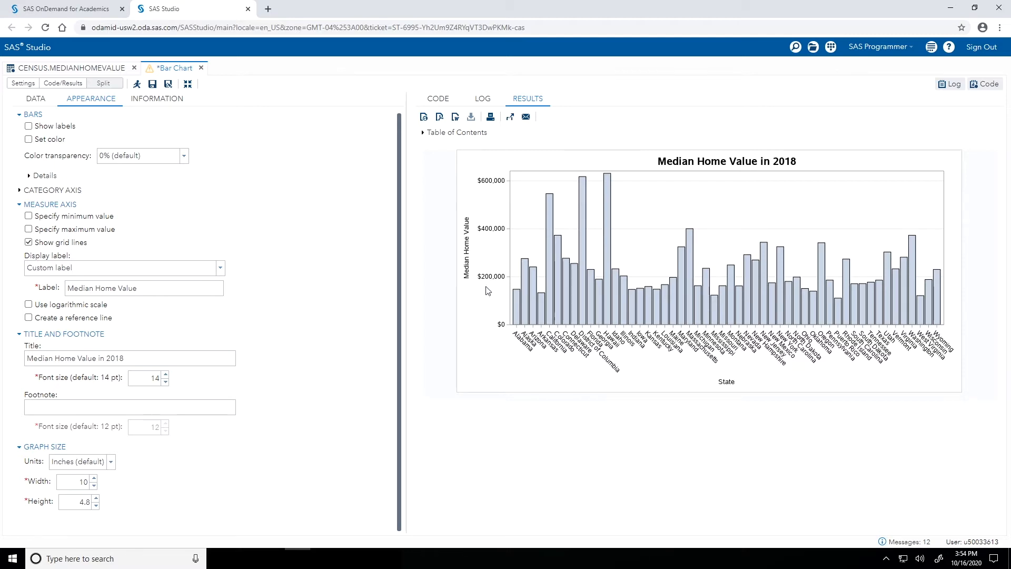
mouse_move(466, 288)
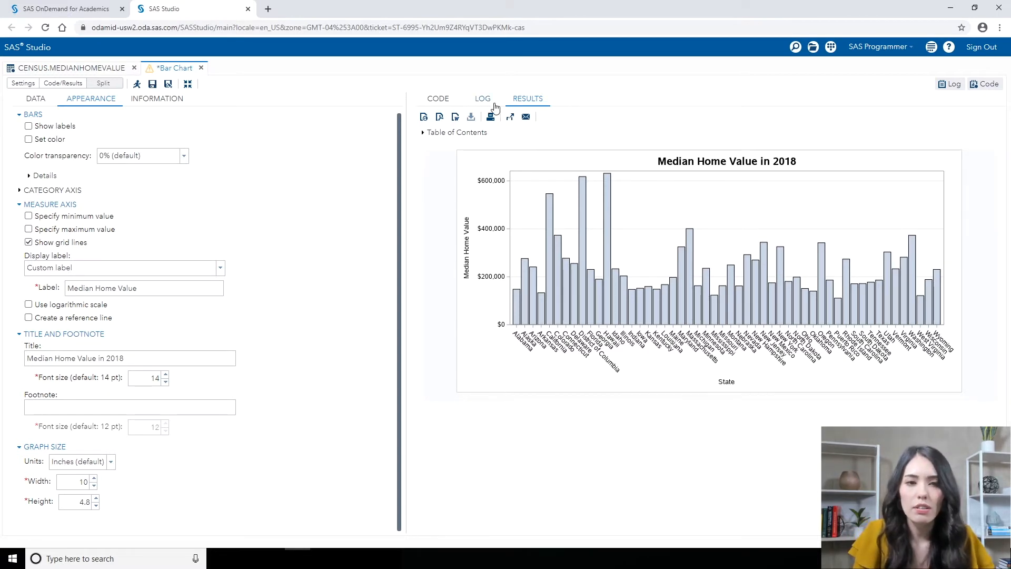
Review the log warnings that the 10-inch width was reduced to 8 inches
click(482, 99)
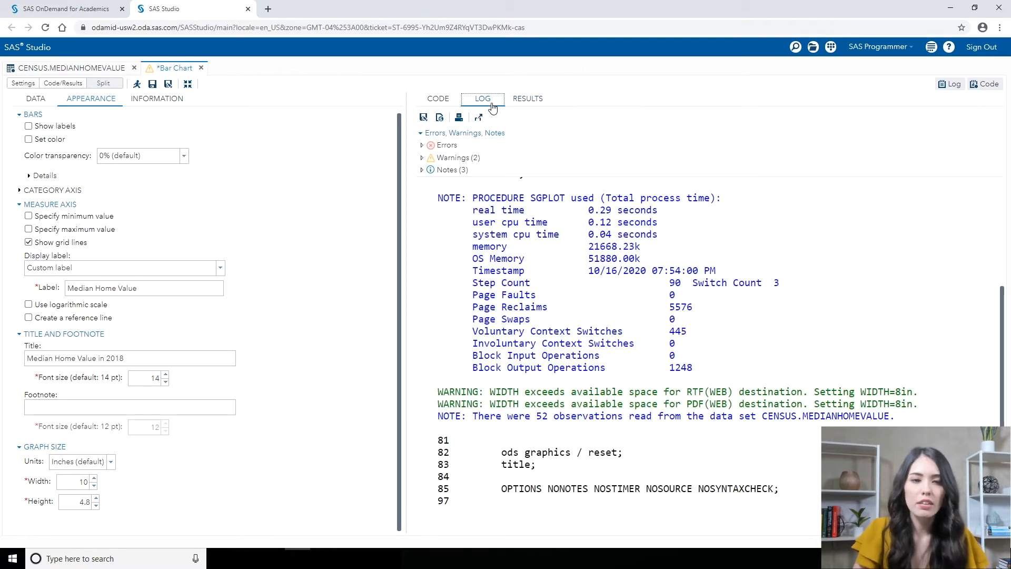
mouse_move(467, 314)
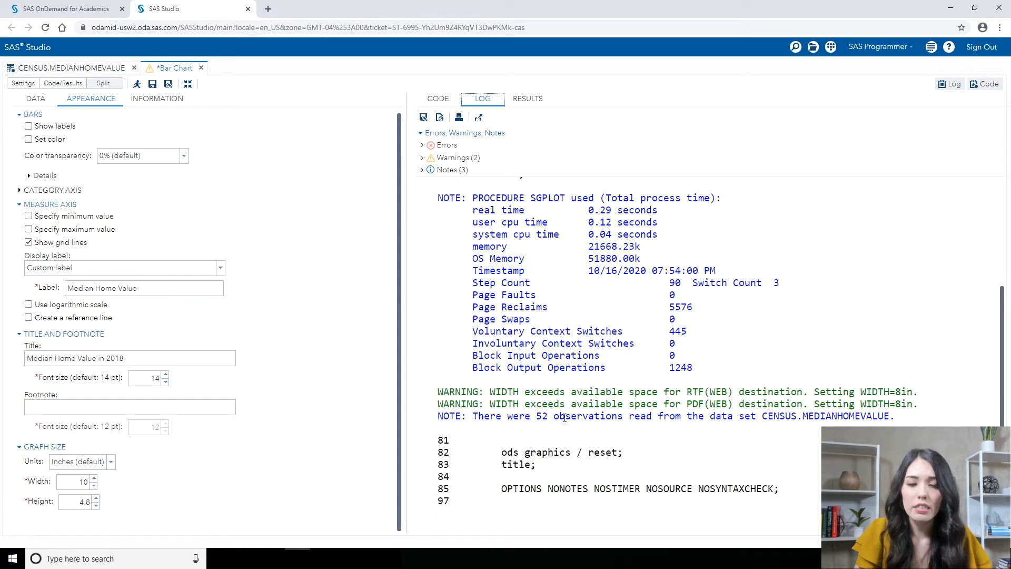
mouse_move(672, 411)
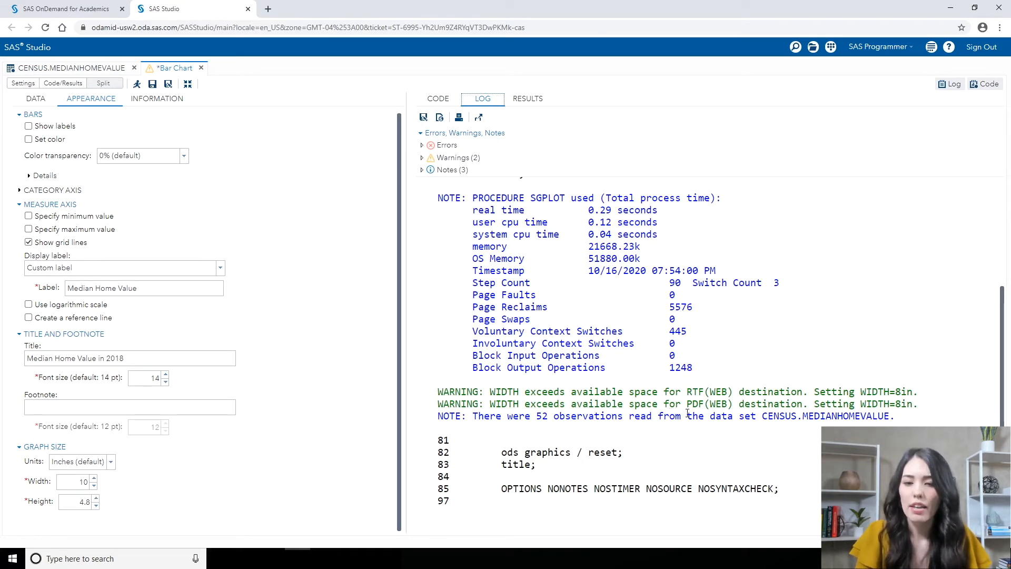
mouse_move(801, 426)
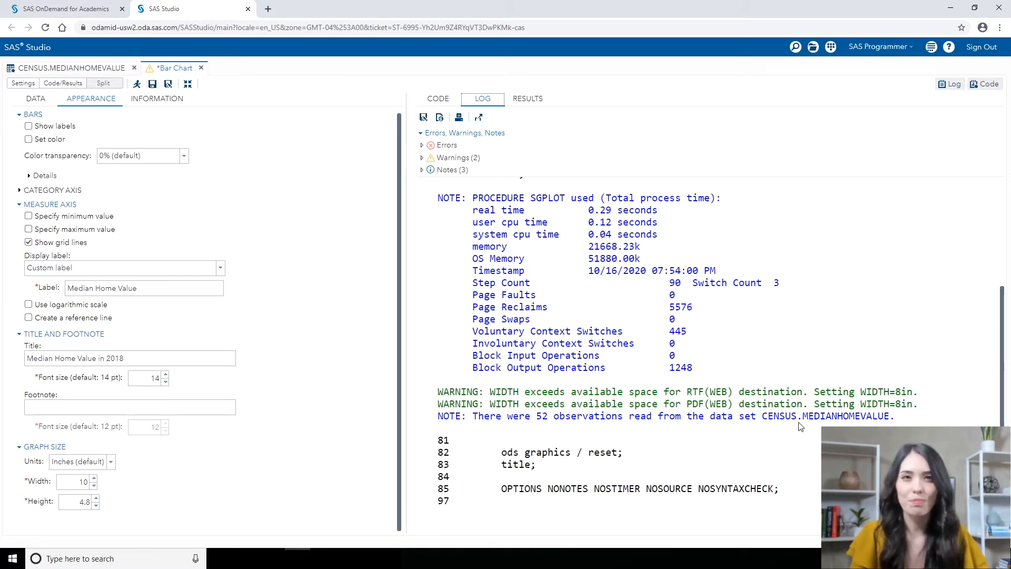
mouse_move(531, 109)
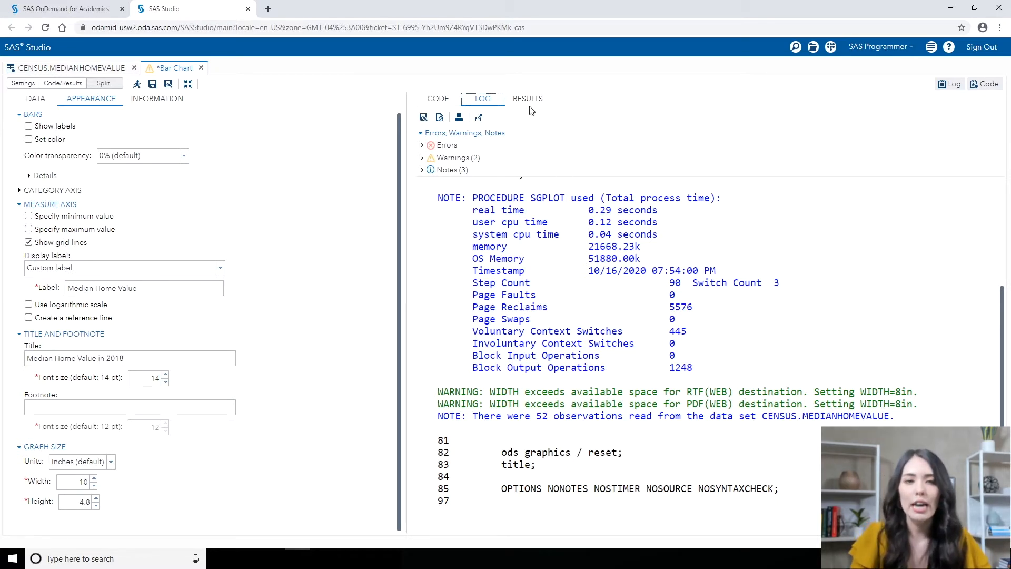
Return to the chart results and open data.census.gov in a new browser tab
click(528, 99)
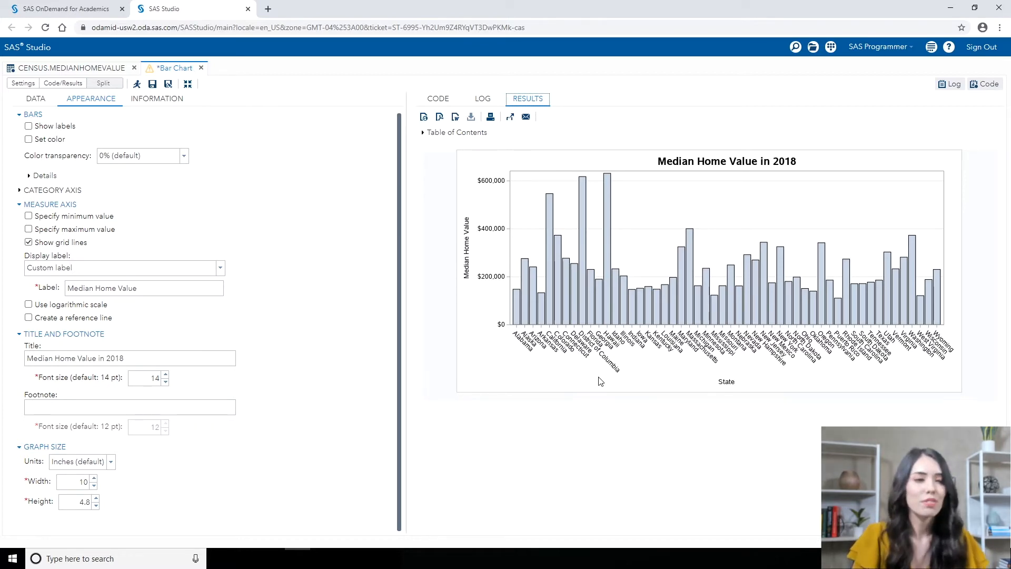
click(394, 8)
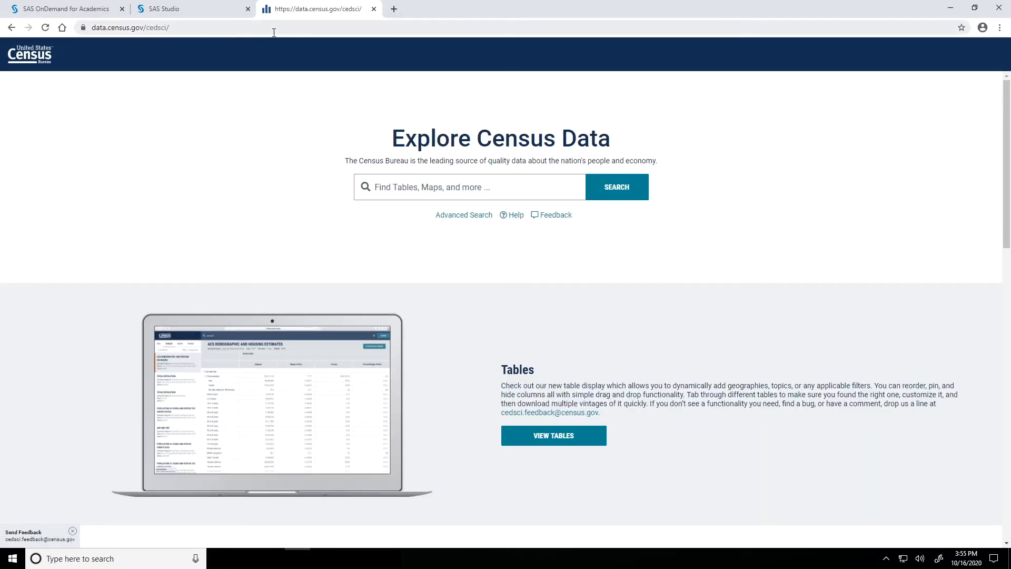
Search census data for 'median home value 2018', noting $229,700, then return to SAS Studio
click(469, 187)
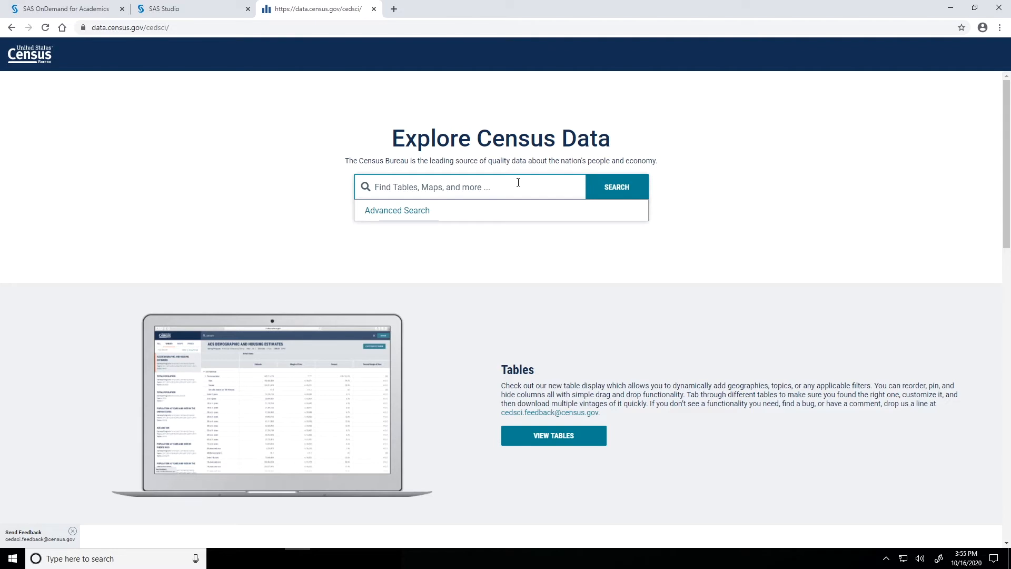
text(median home)
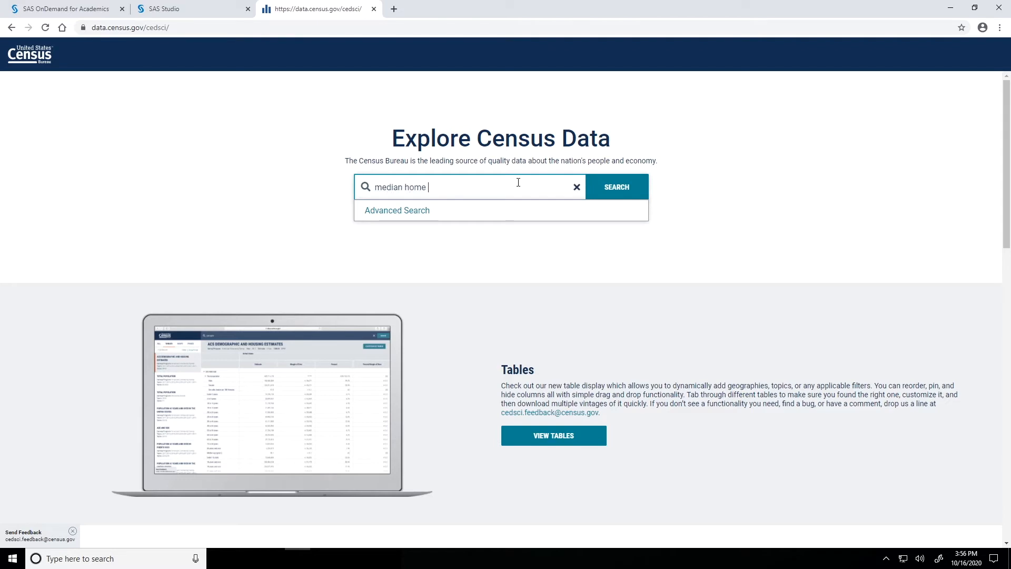
text(value 2018)
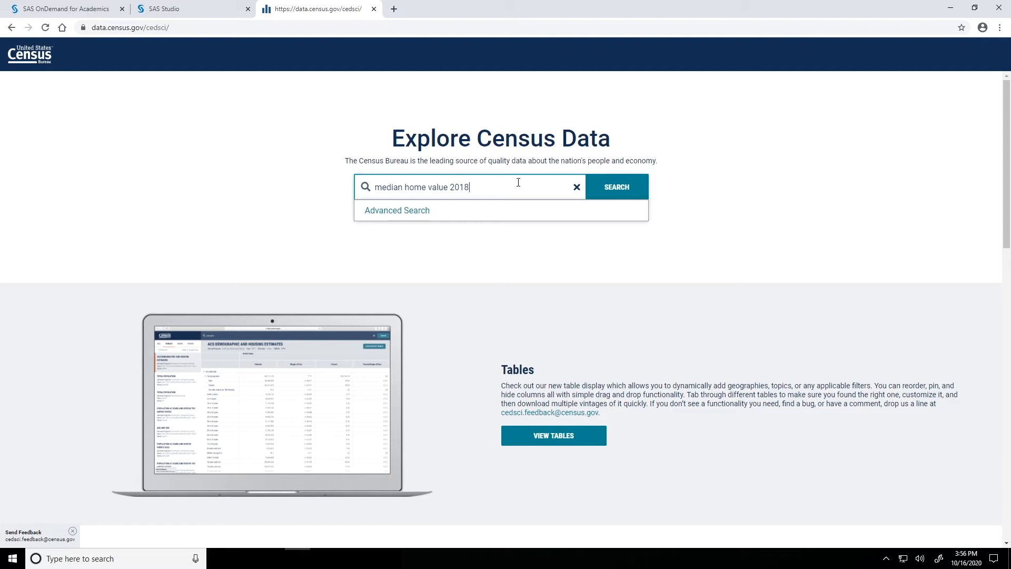
click(617, 187)
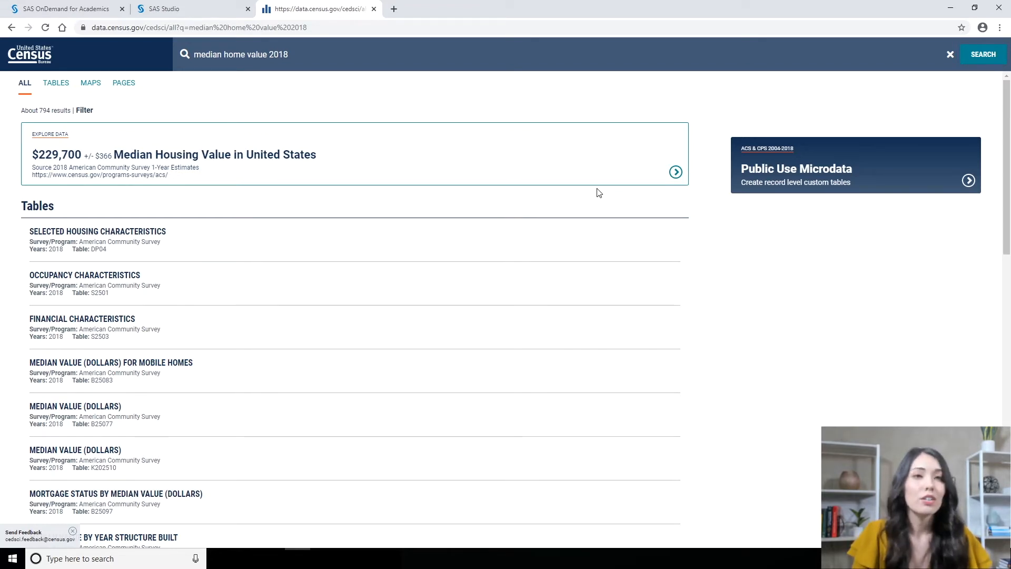
mouse_move(177, 198)
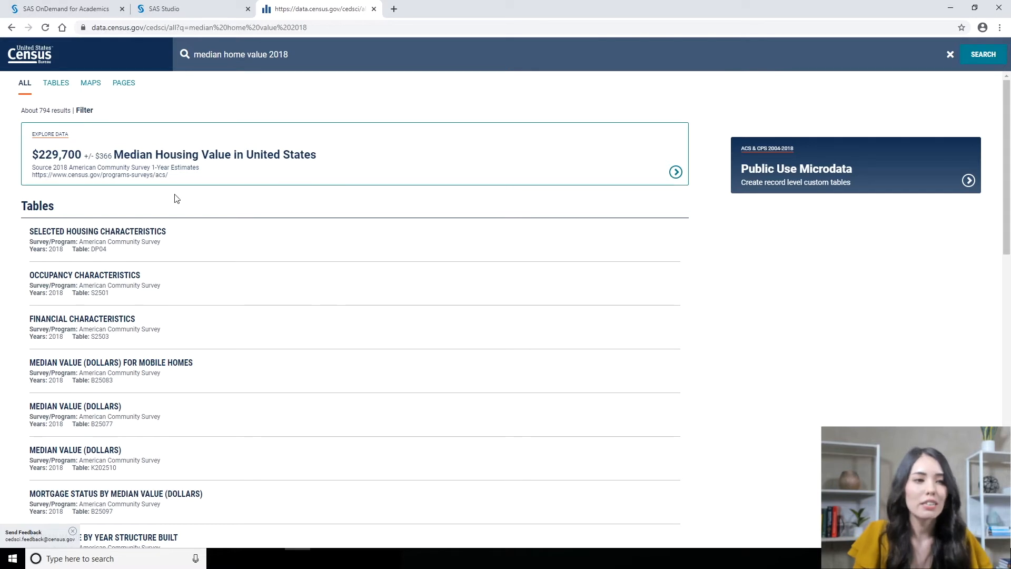
mouse_move(64, 166)
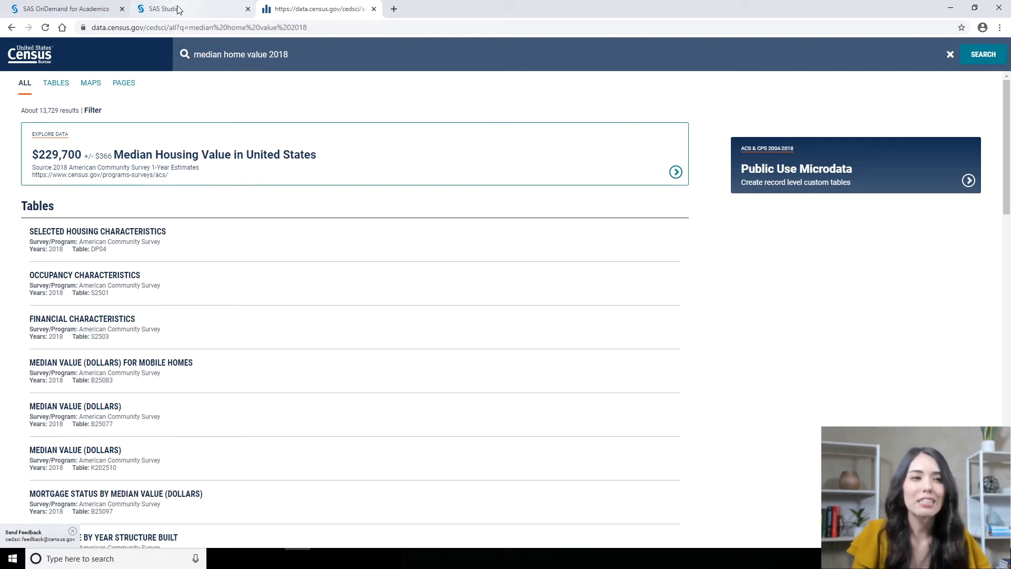
click(163, 8)
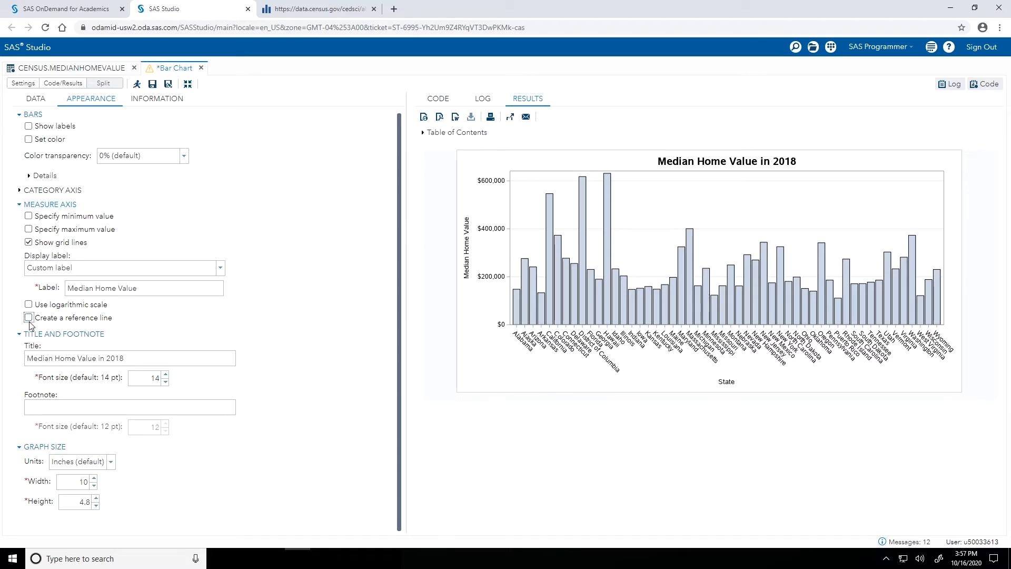
Add a measure-axis reference line at 229,700 with custom label 'U.S. Median' and rerun the chart
click(28, 318)
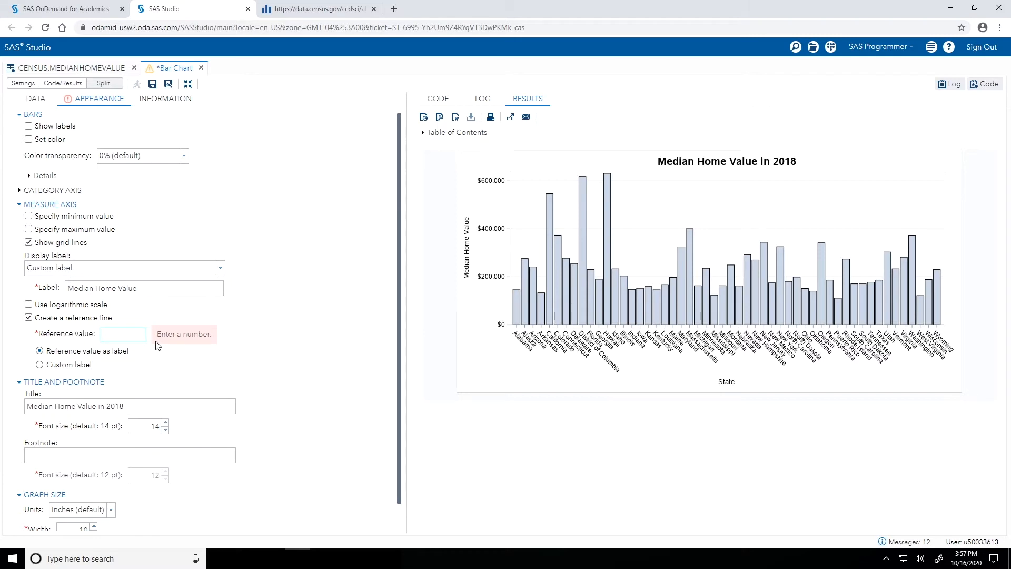
text(229700)
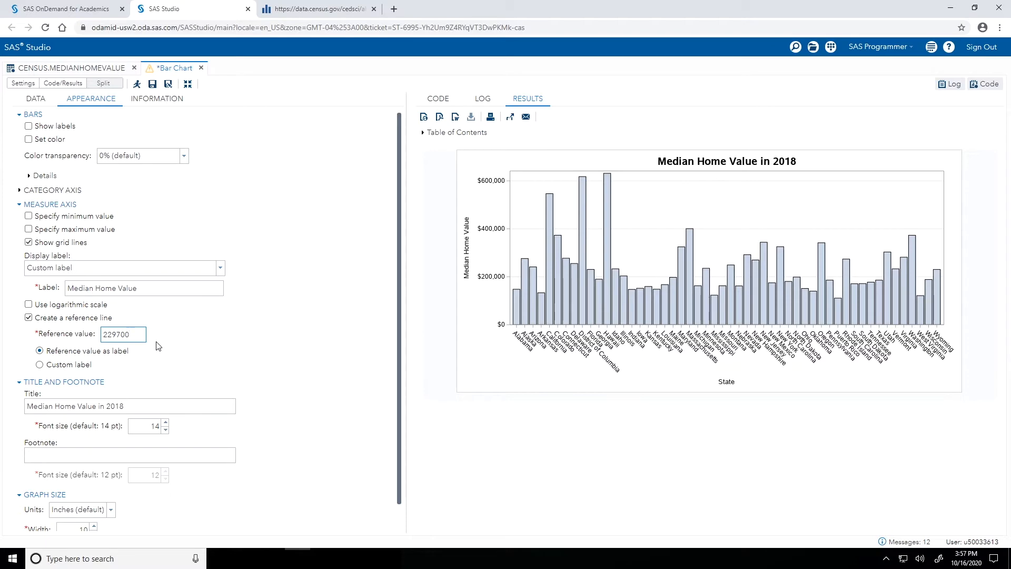
click(38, 364)
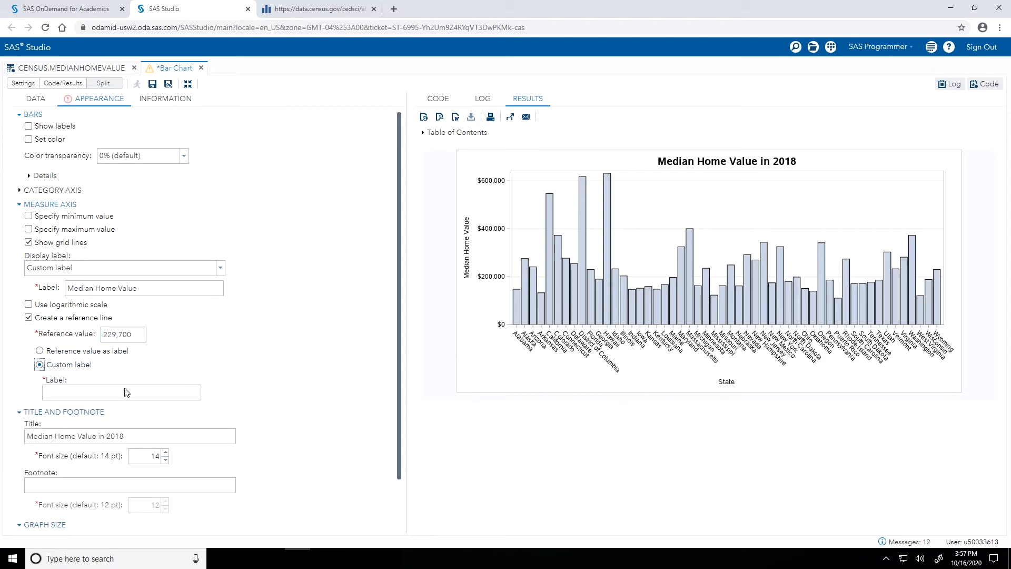
text(U)
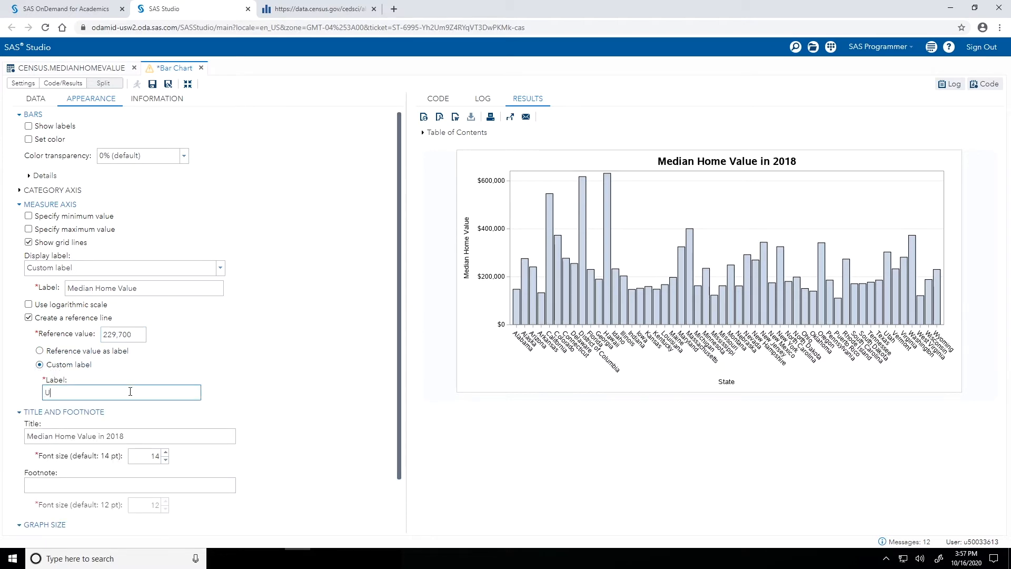
text(.S. Medi)
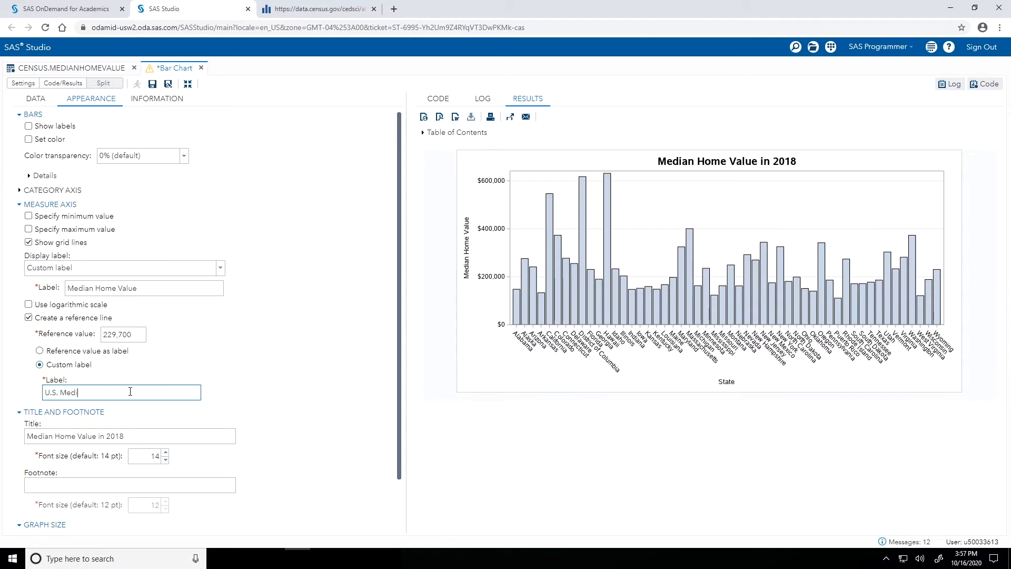
text(an)
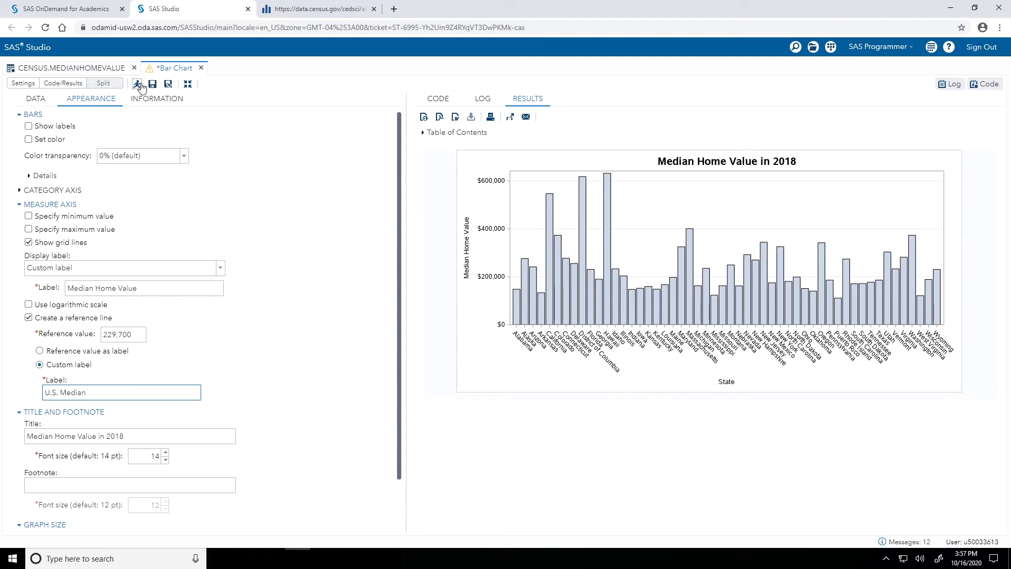
click(137, 84)
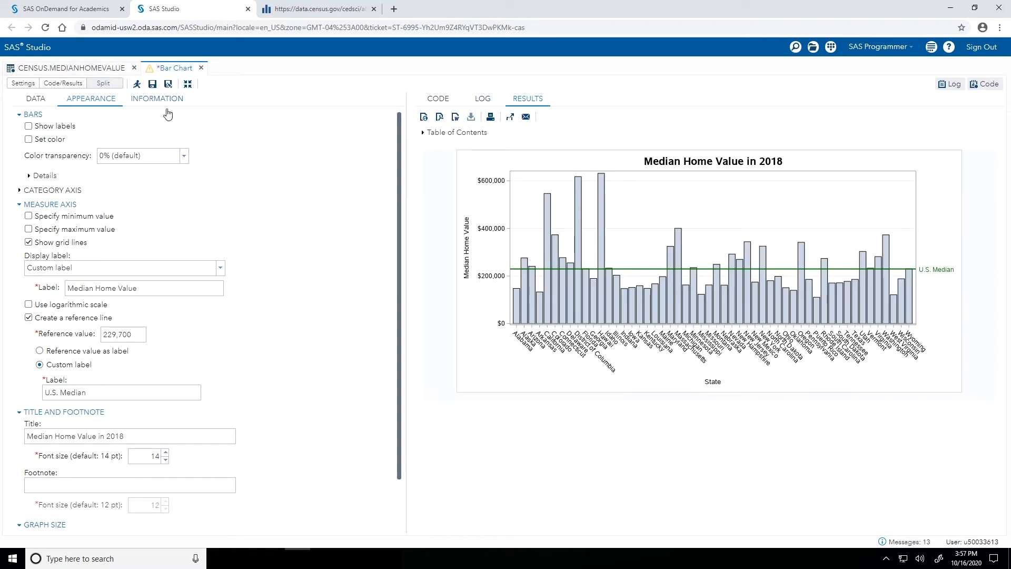
mouse_move(641, 377)
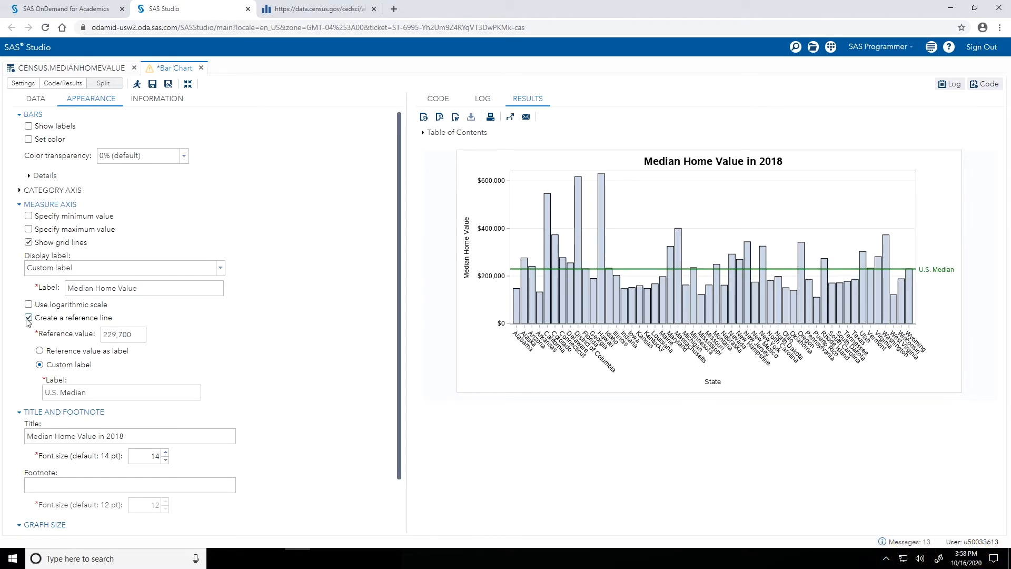
Remove the reference line and apply the row filter MedianHome > 229700 to the chart data
click(27, 318)
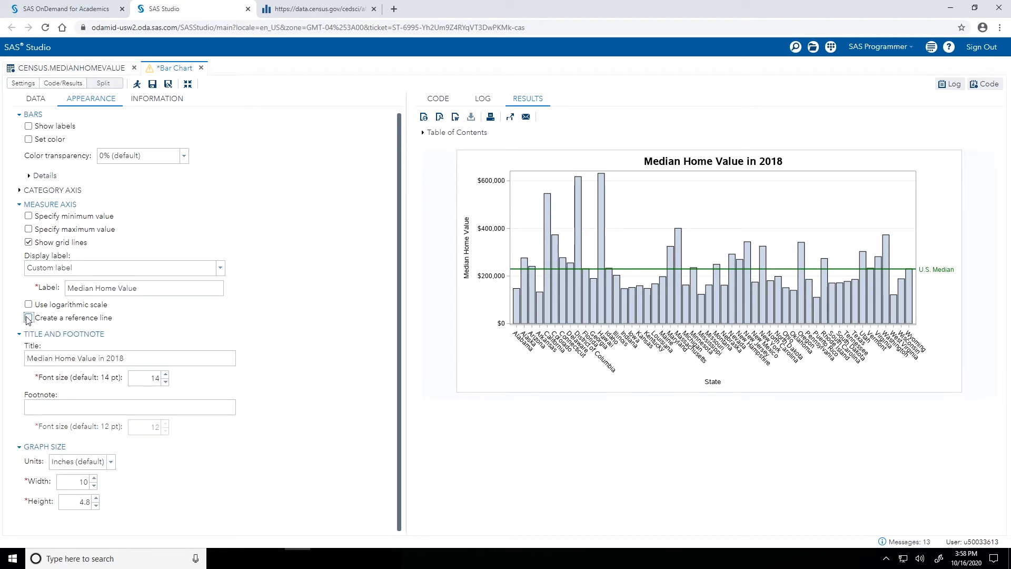
click(35, 99)
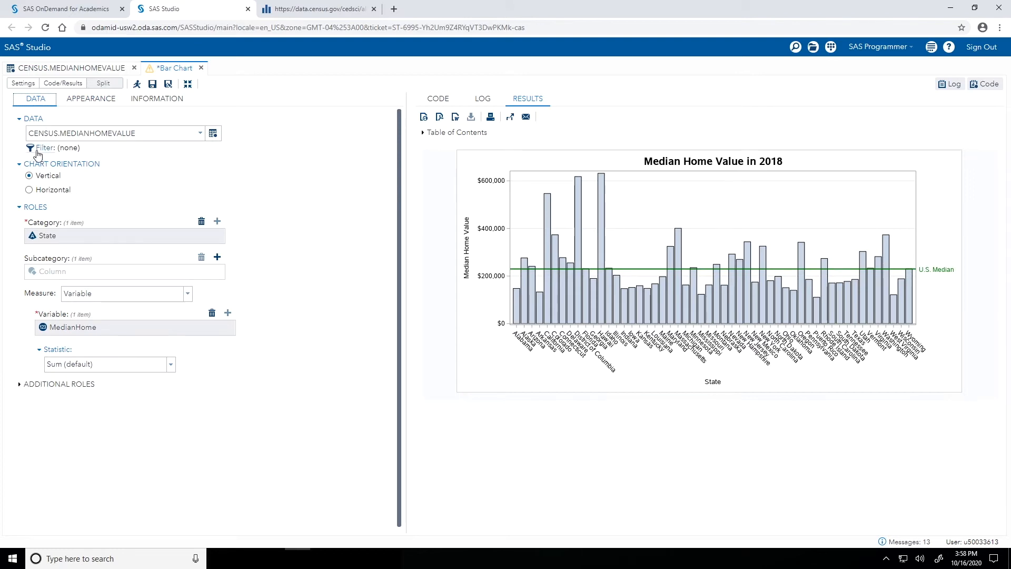
click(26, 148)
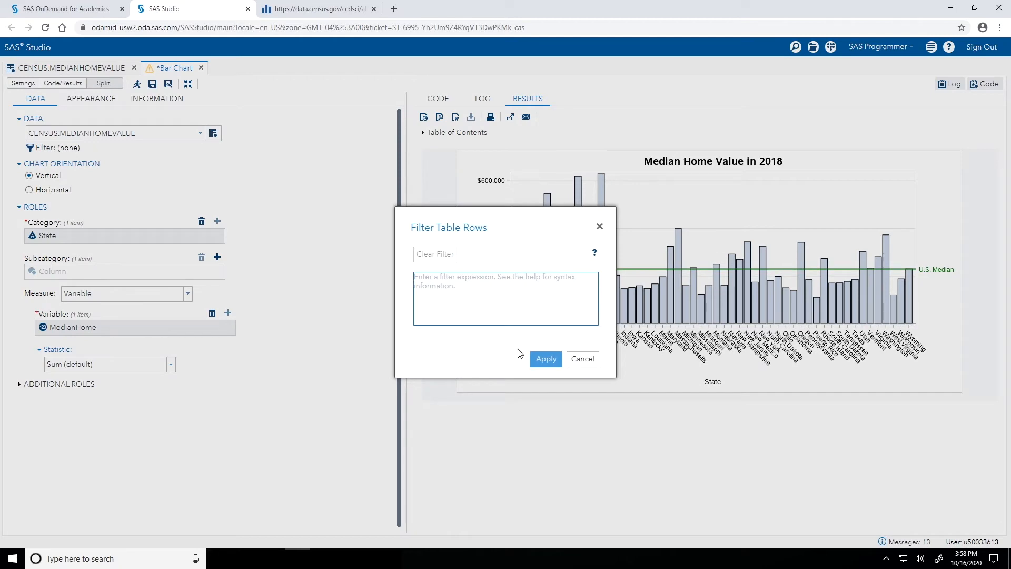
text(MedianHome >)
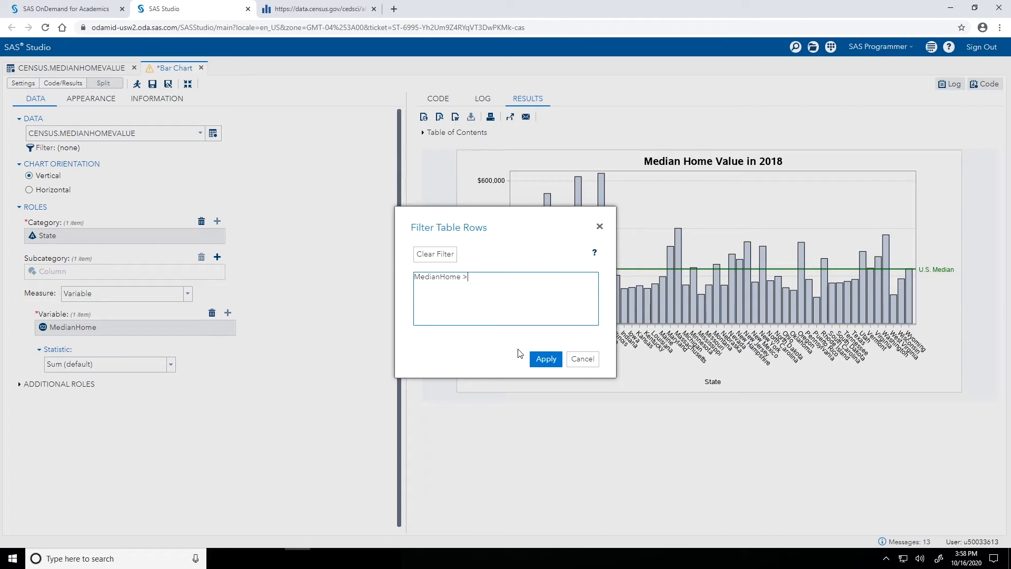
text(22)
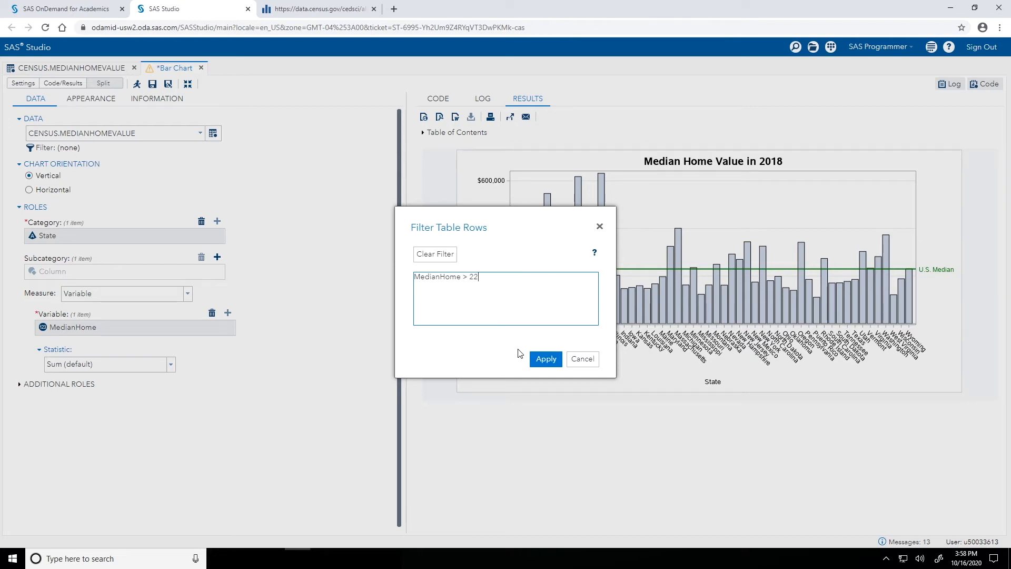
text(9700)
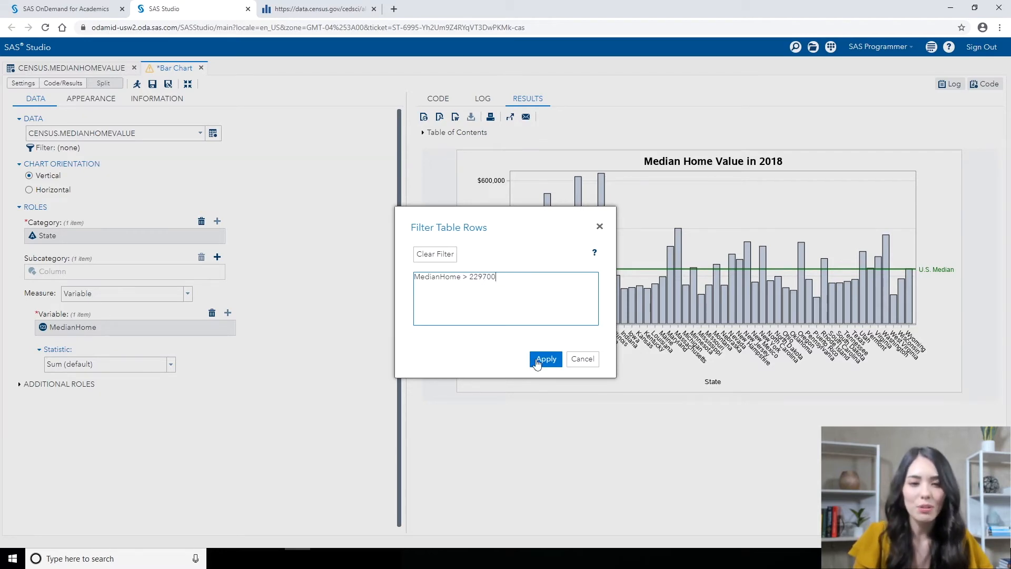
click(546, 359)
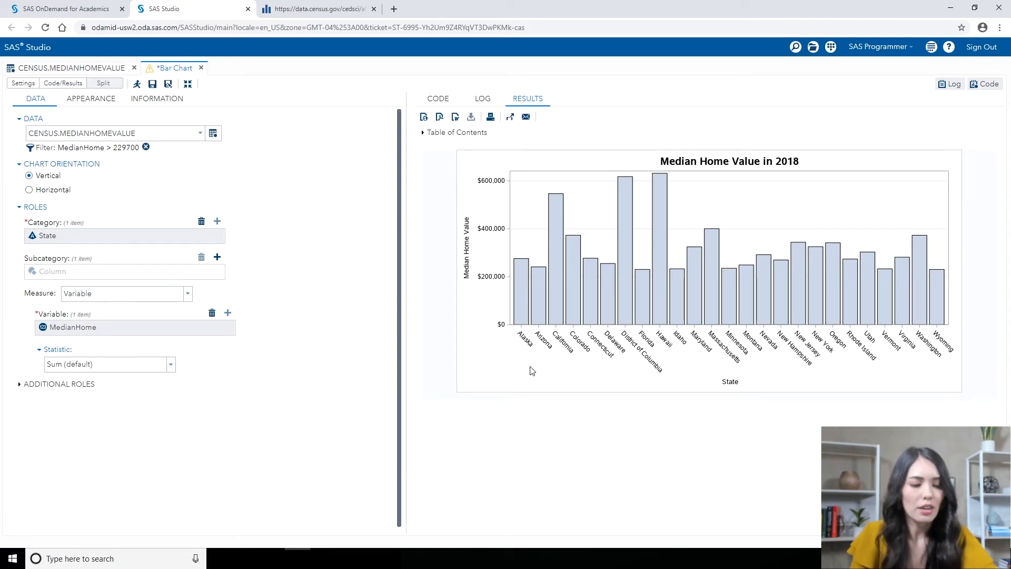
mouse_move(211, 161)
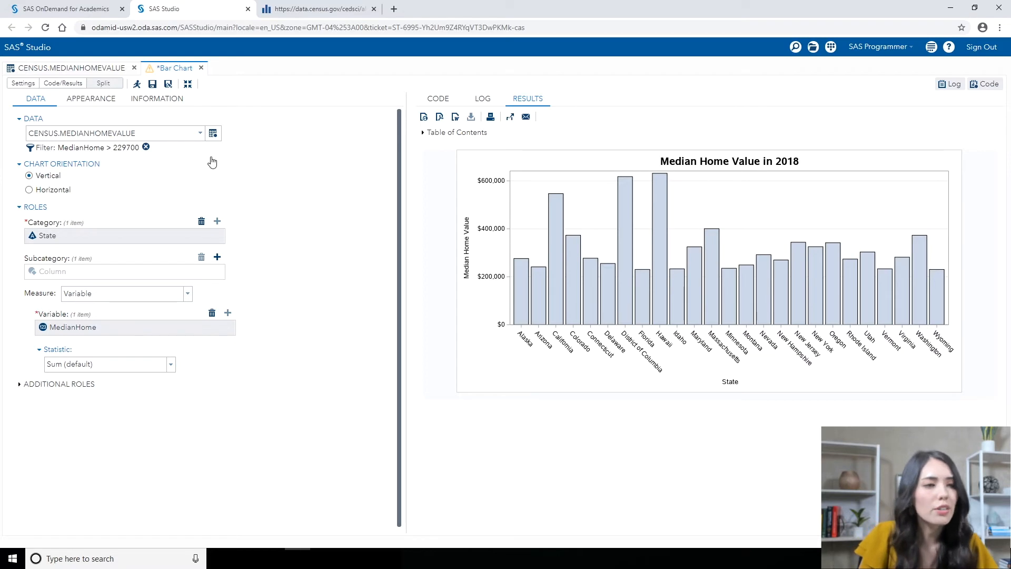
Return to the chart's Appearance settings with the filtered results still showing
click(91, 99)
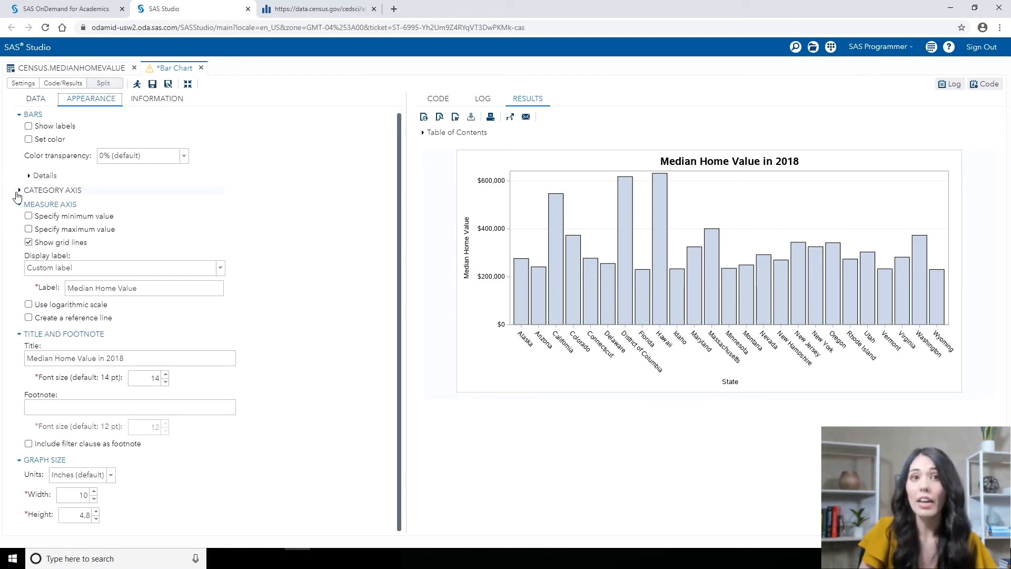
Expand the Category Axis ordering options, then view the generated SGPLOT code with the where= filter
click(20, 190)
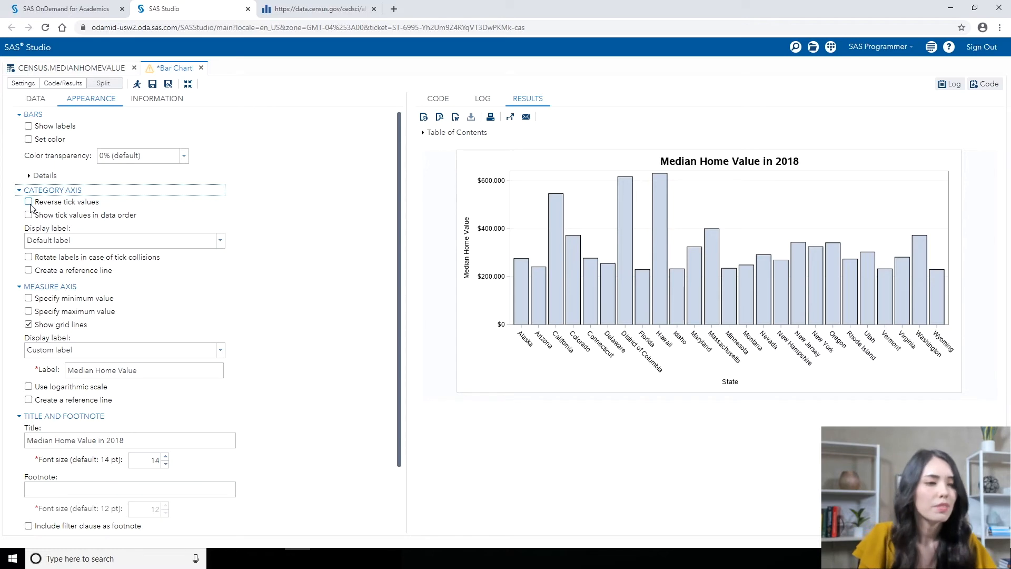
click(27, 215)
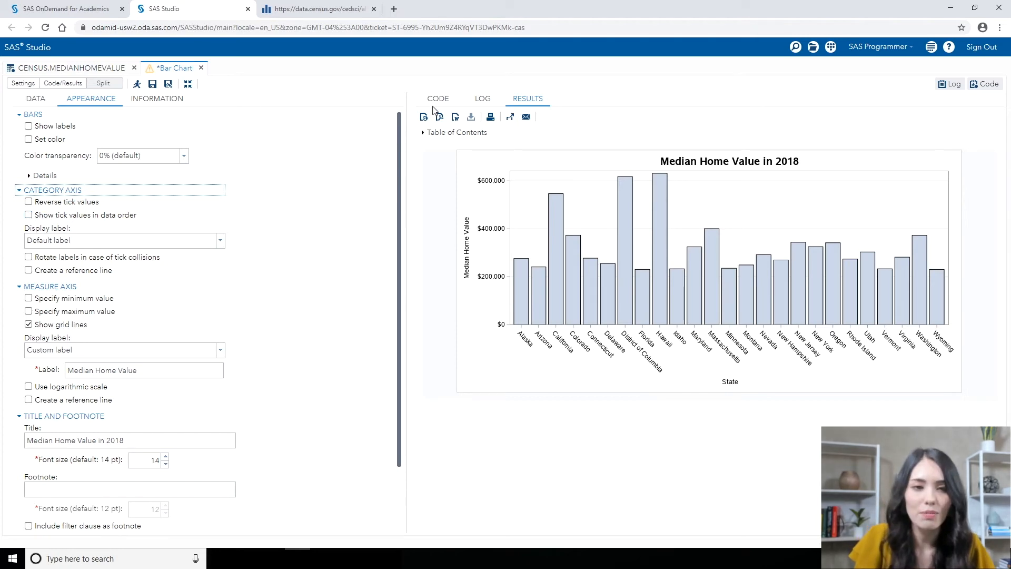
click(439, 99)
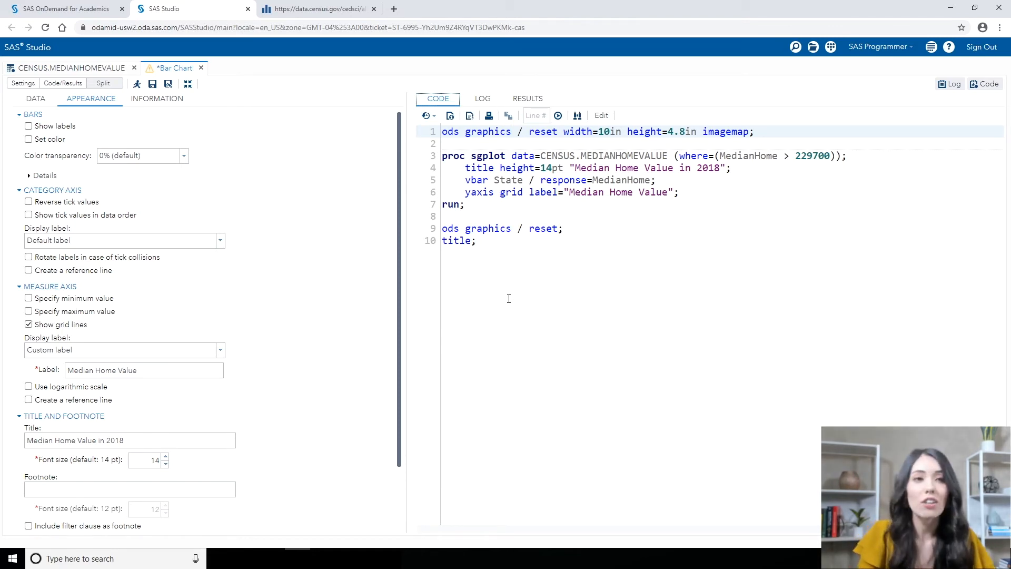
mouse_move(167, 104)
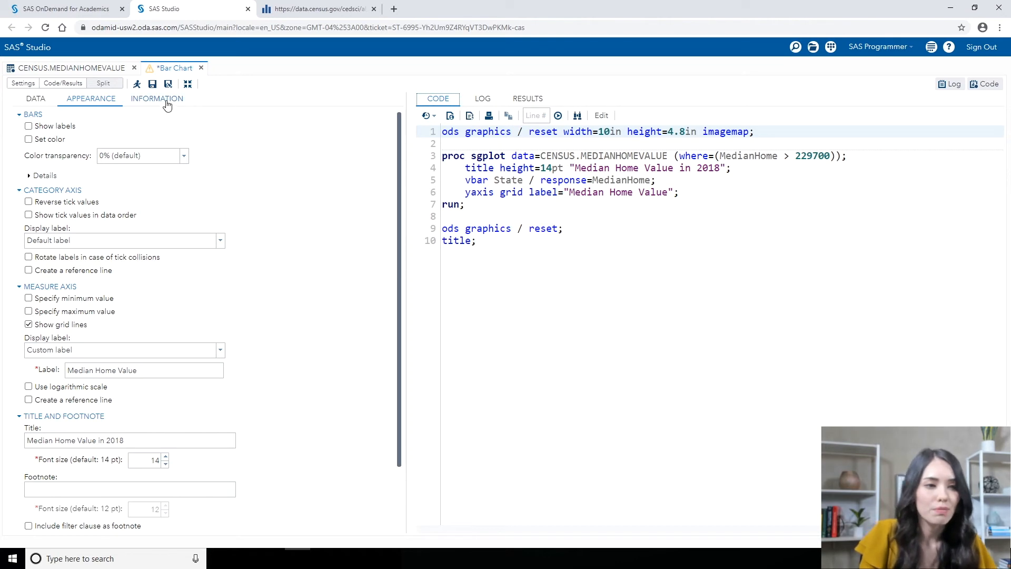
Review the bar chart task's Information tab and copy the generated code into a new Program 1
click(157, 99)
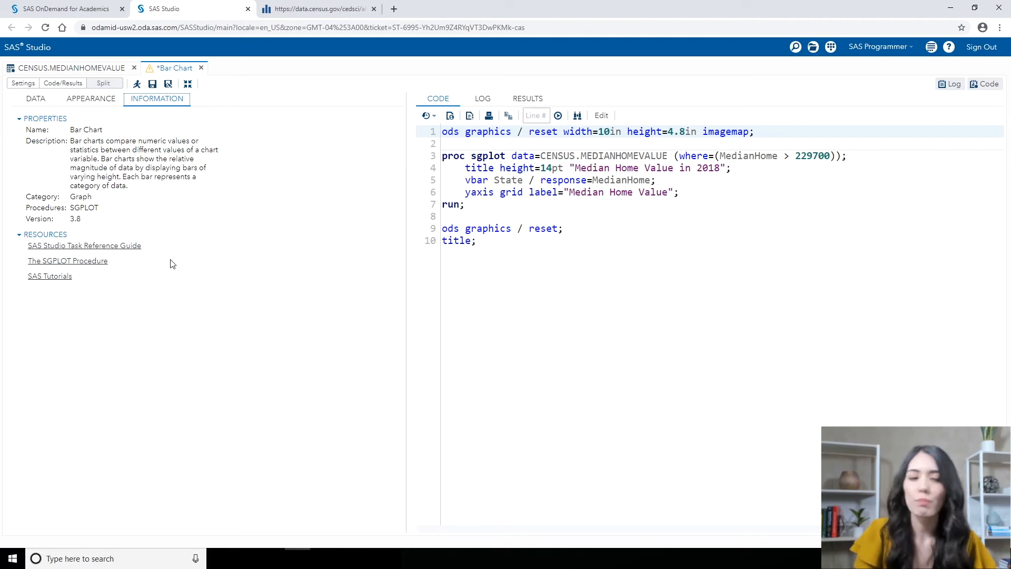
mouse_move(117, 269)
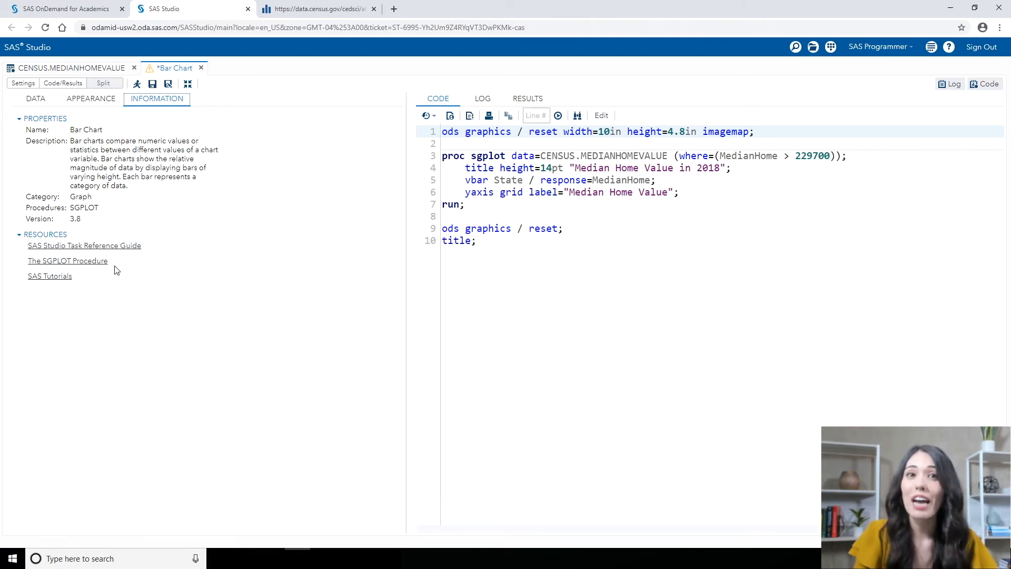
click(491, 240)
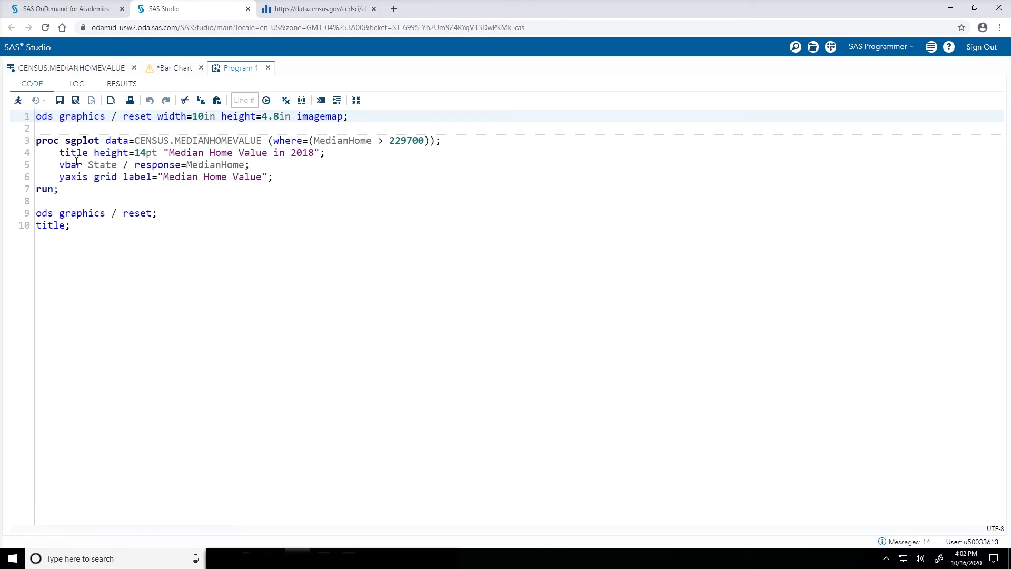
Consult Syntax Help for the VBAR statement in Program 1, leaving the code unchanged
click(76, 164)
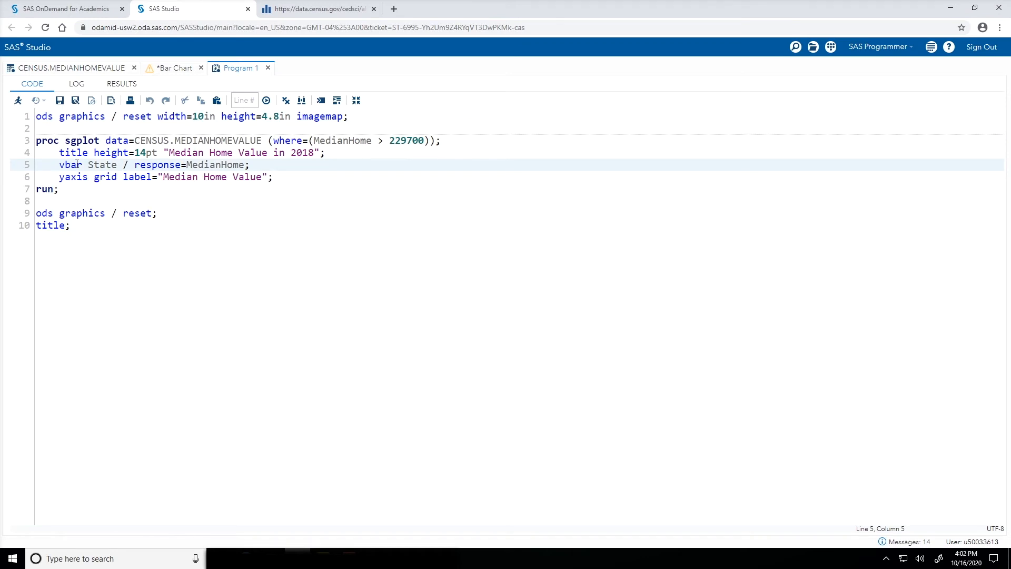
right_click(76, 163)
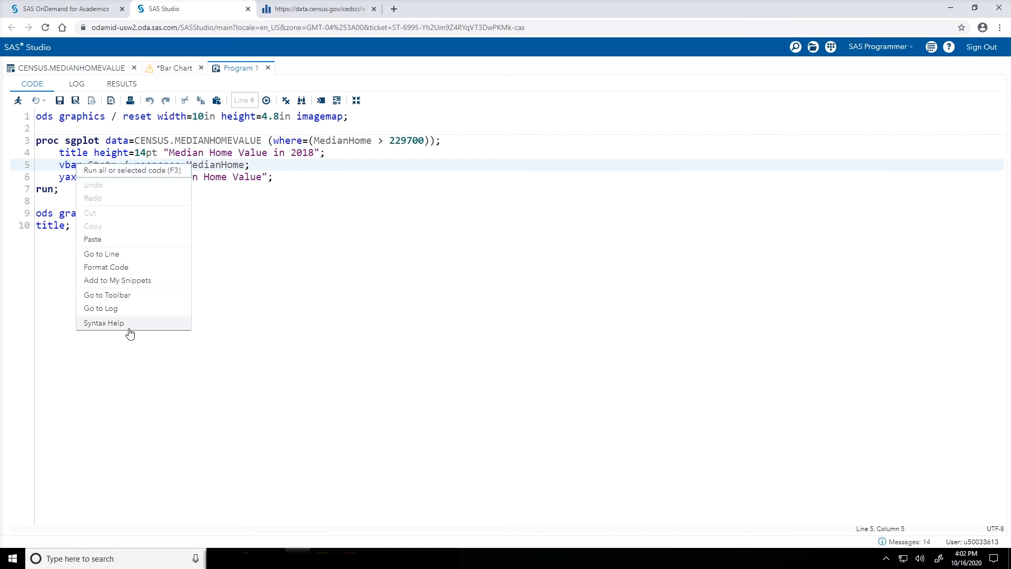
click(105, 323)
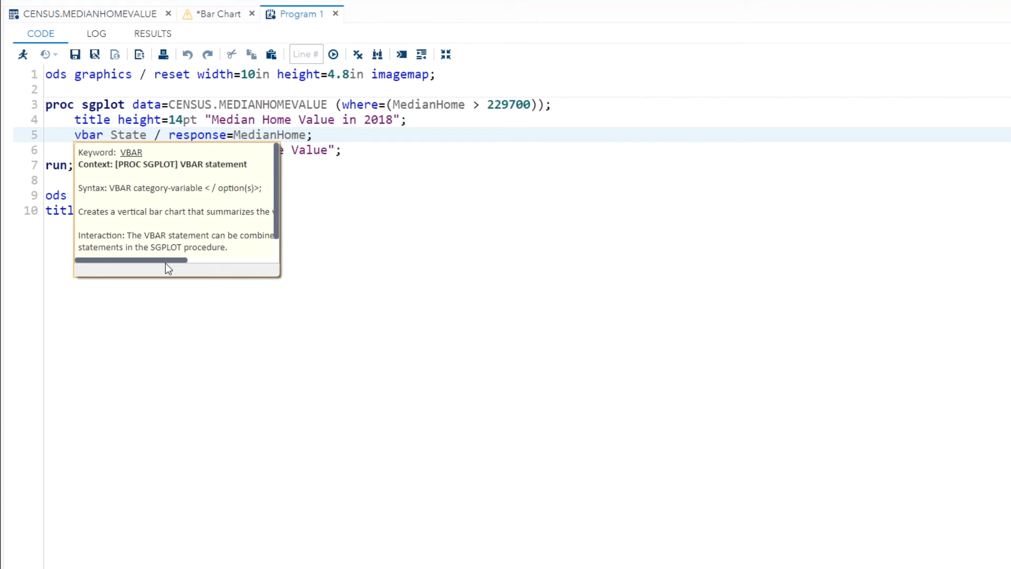
drag(132, 261, 207, 260)
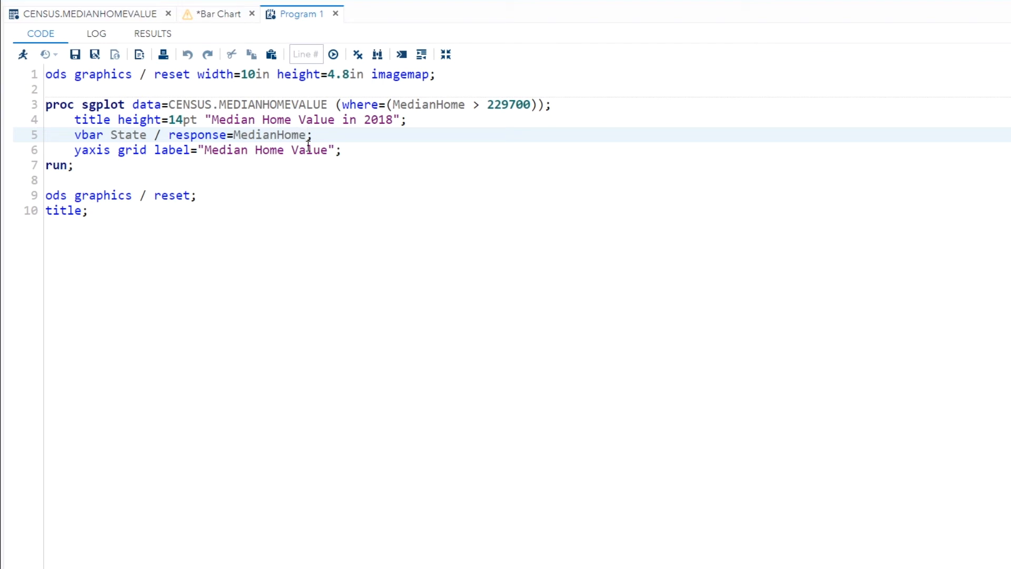
Add categoryorder=respdesc to the VBAR statement so bars sort by descending median value
text(" ")
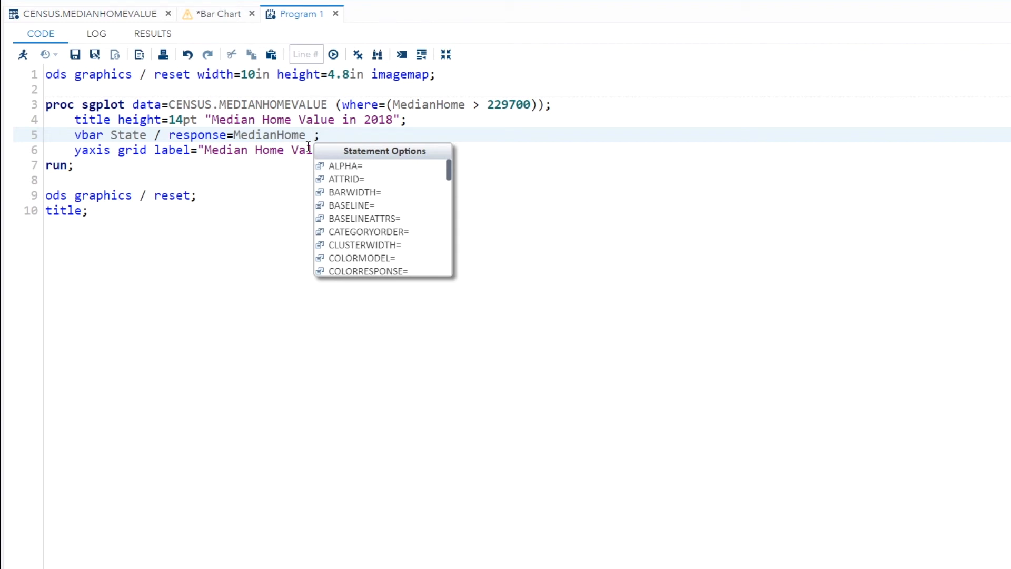
text(c)
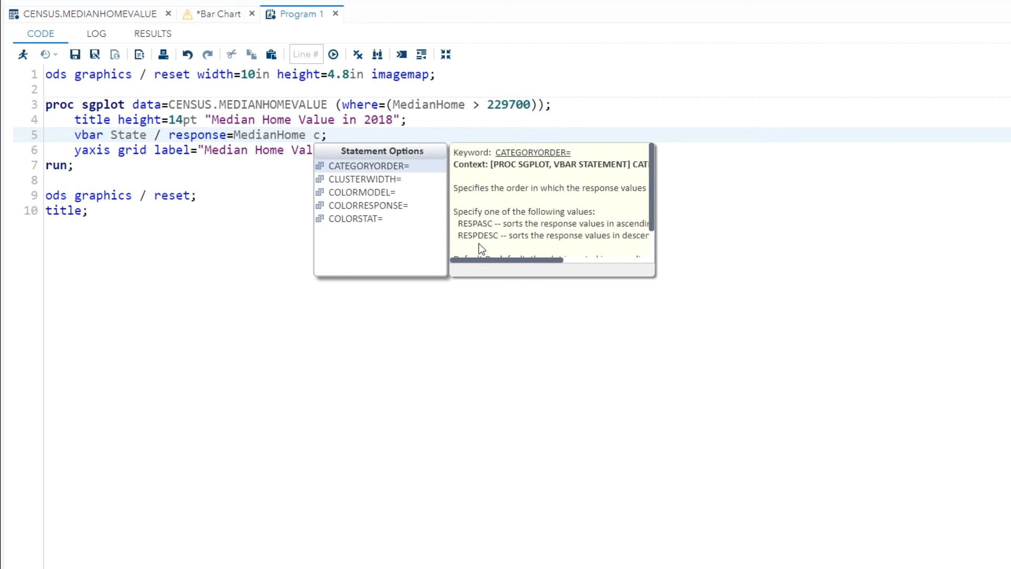
mouse_move(494, 266)
text(ategoryorder=)
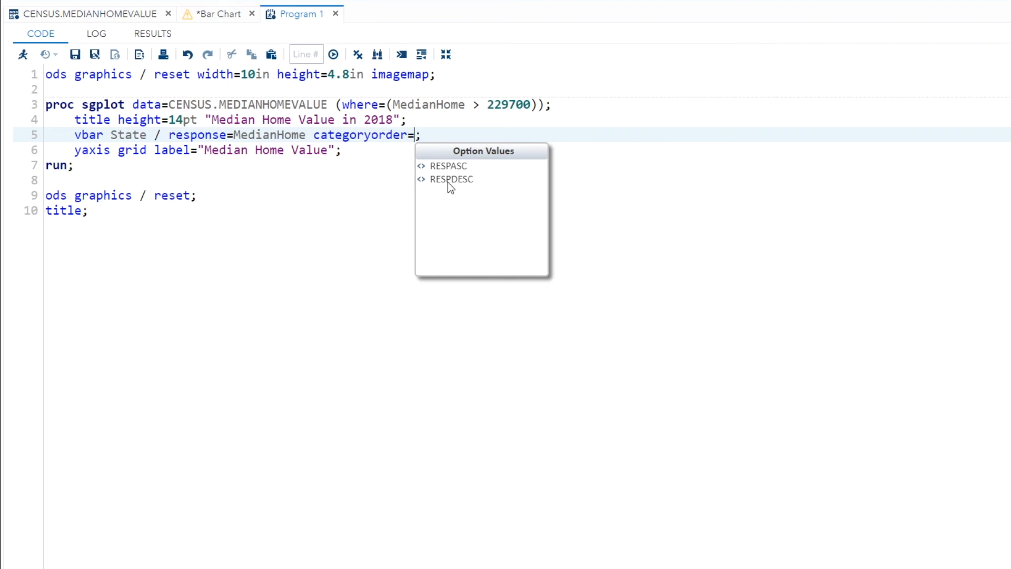
mouse_move(452, 181)
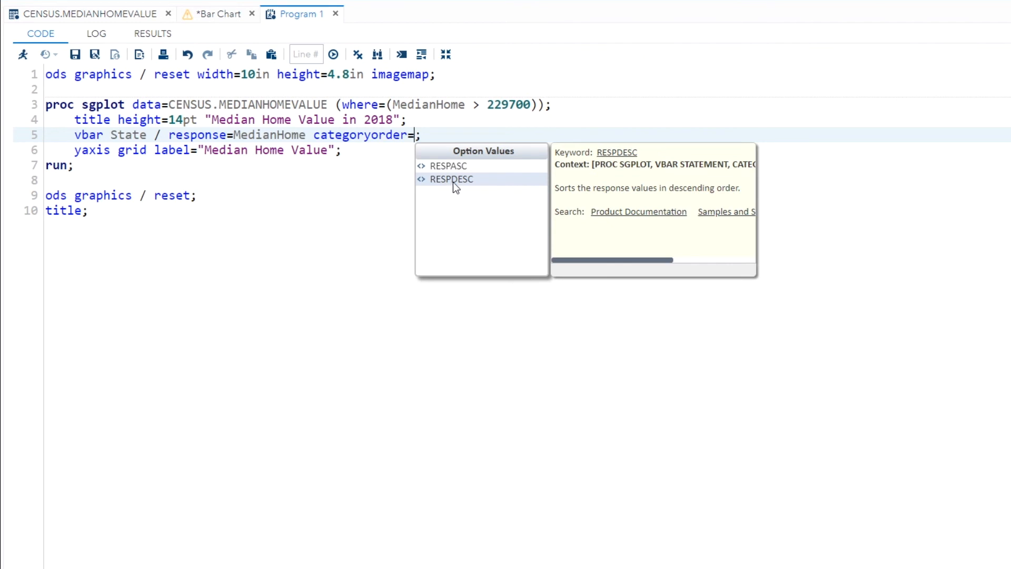
mouse_move(712, 215)
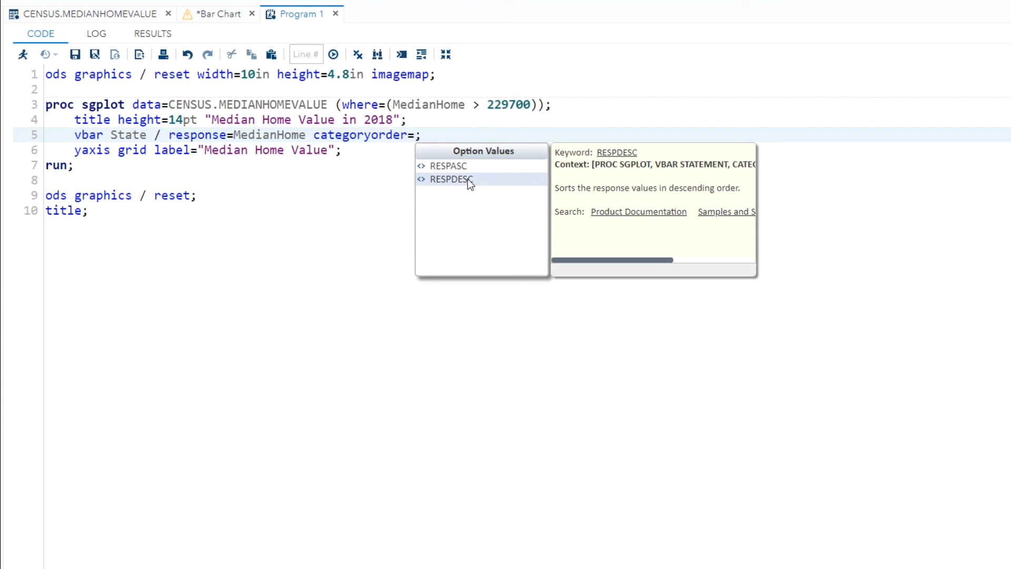
double_click(447, 179)
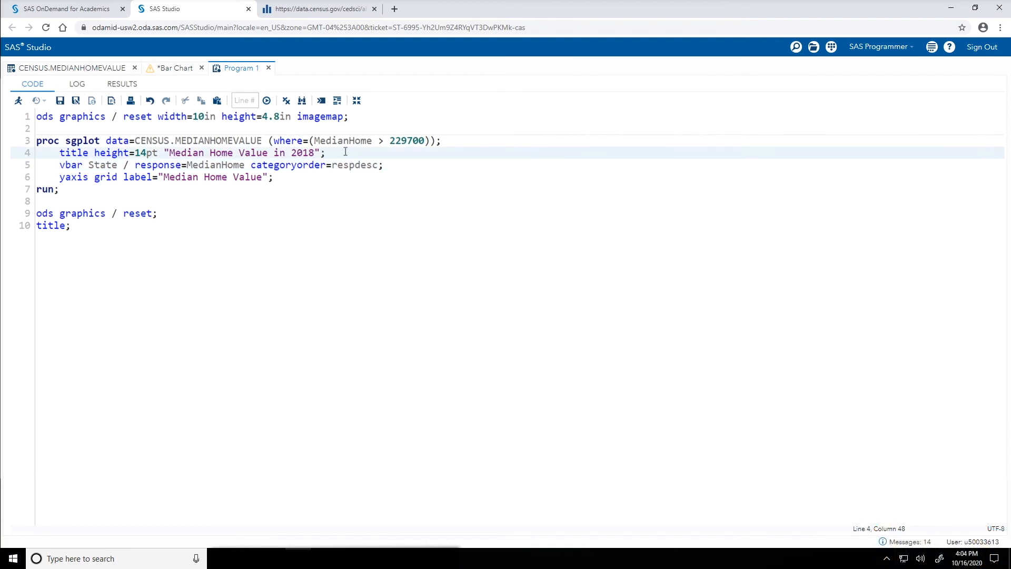
Add the subtitle statement title2 "States Exceeding U.S. Median of $229,700"; on a new line
key(Enter)
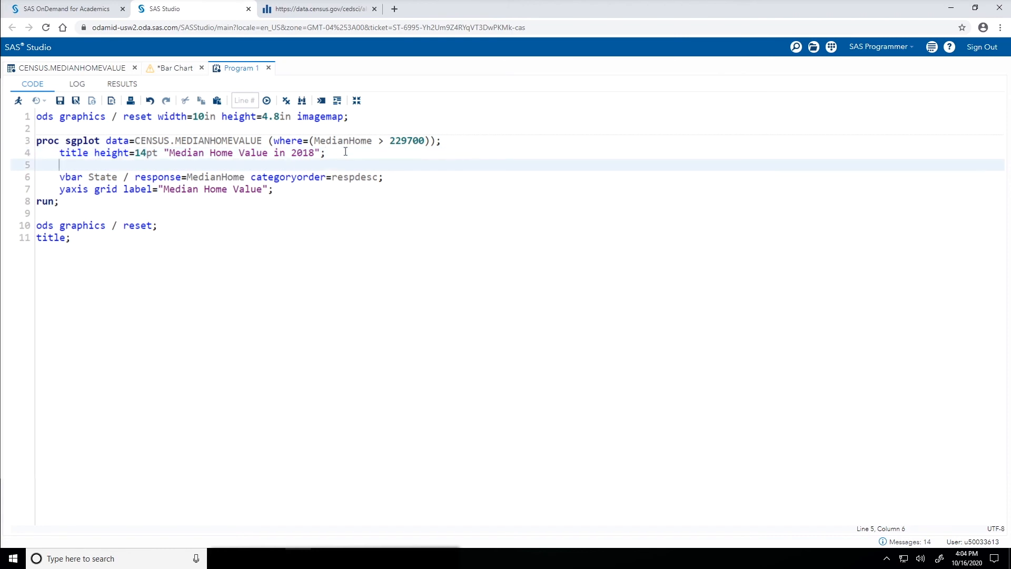
text(title)
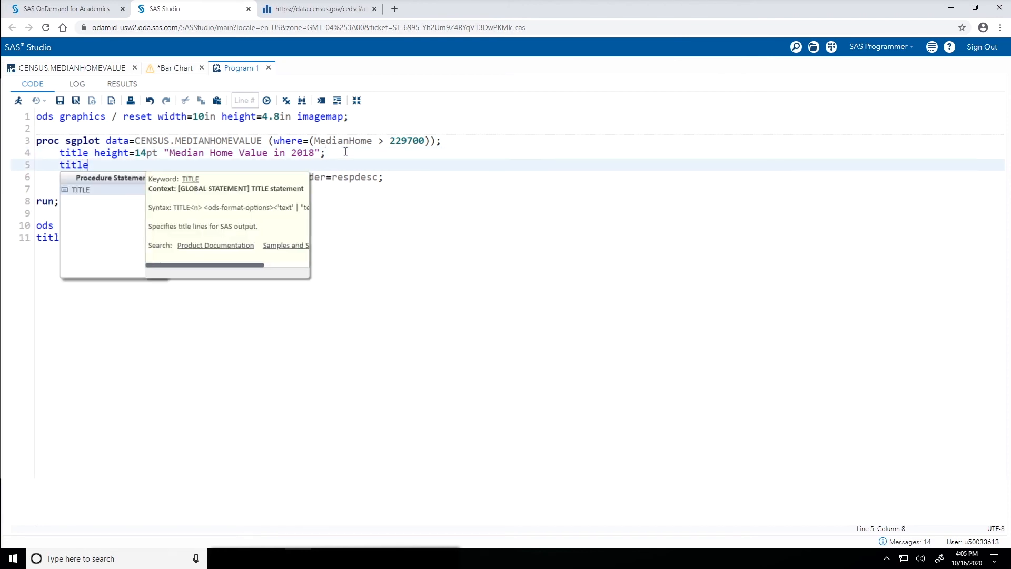
text(2 "St")
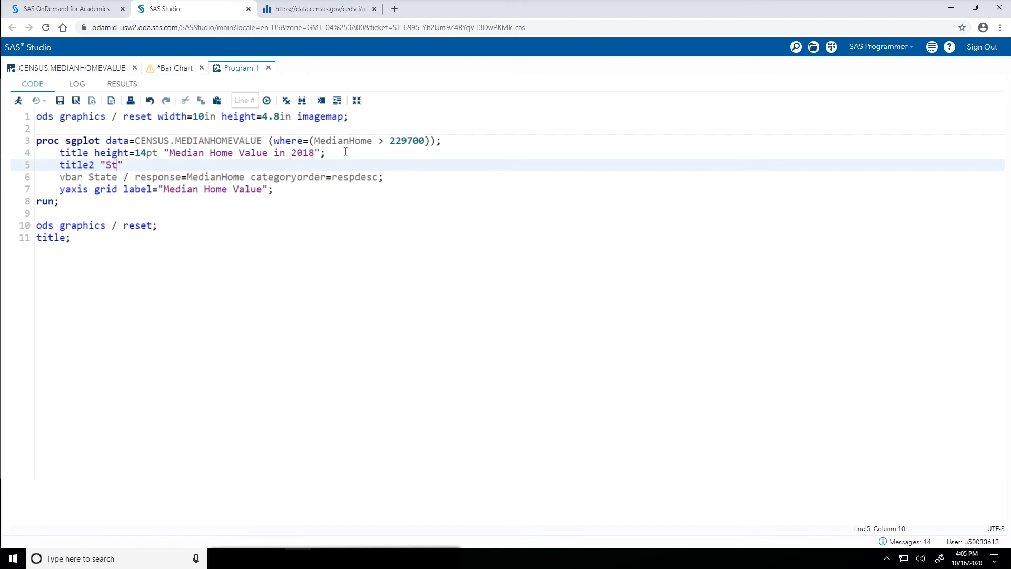
text(ates Exc)
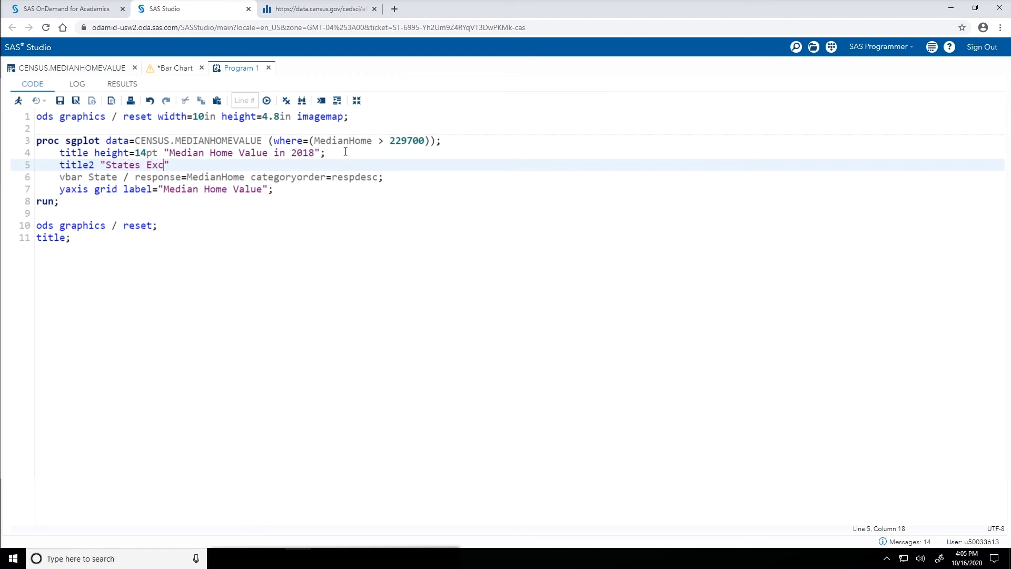
text(eeding)
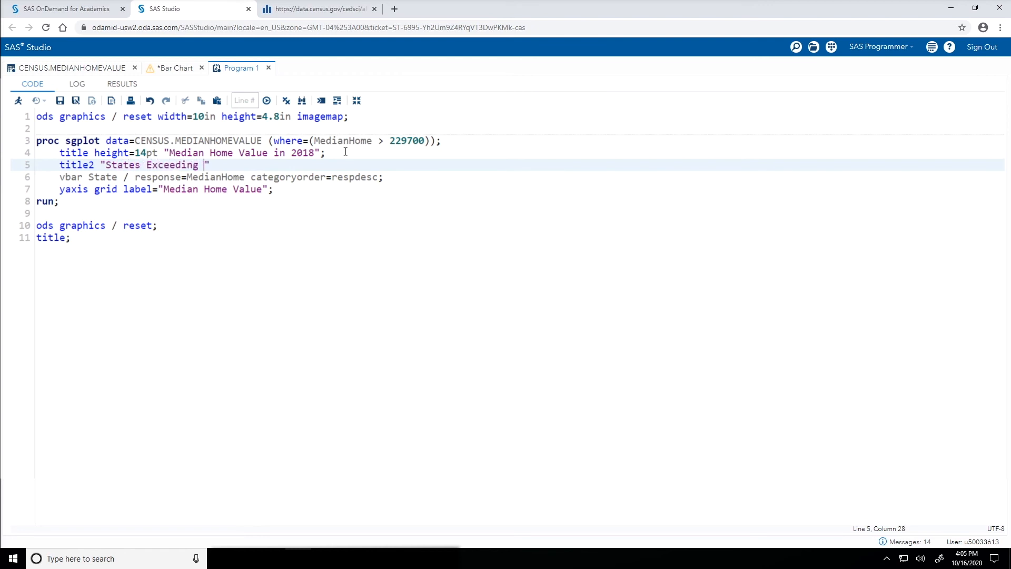
text(U.S. Median of $)
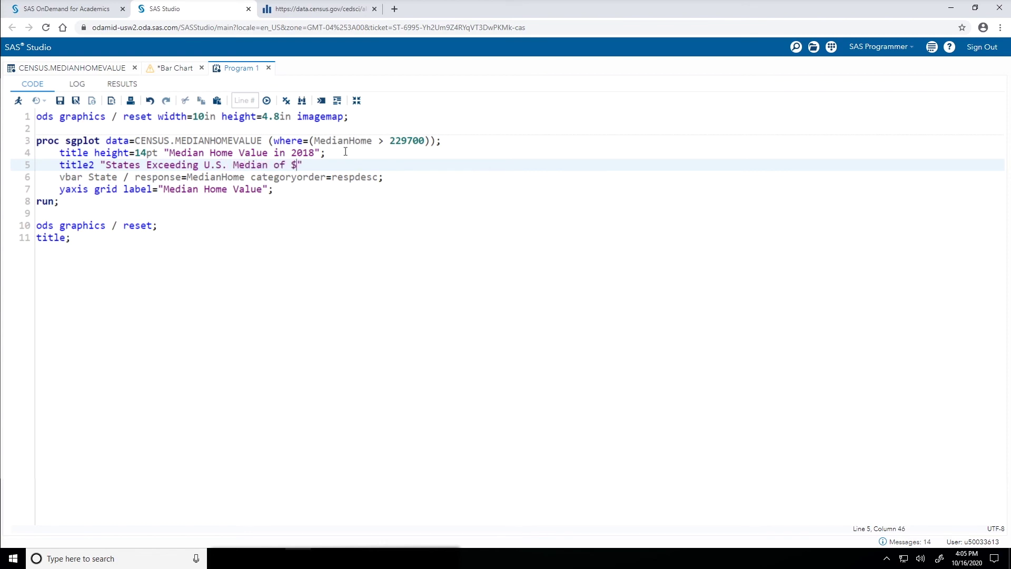
text(229,700)
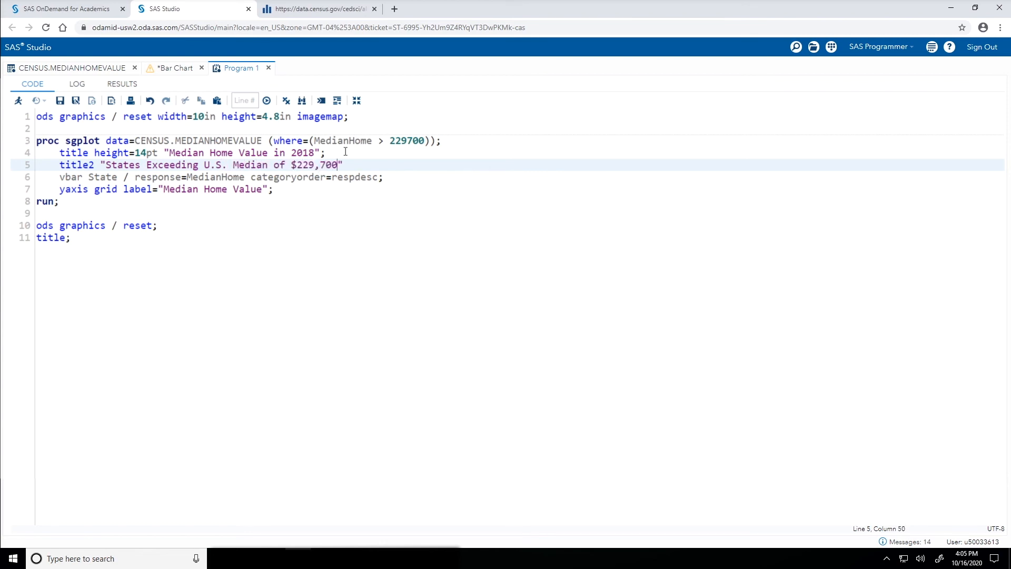
text(;)
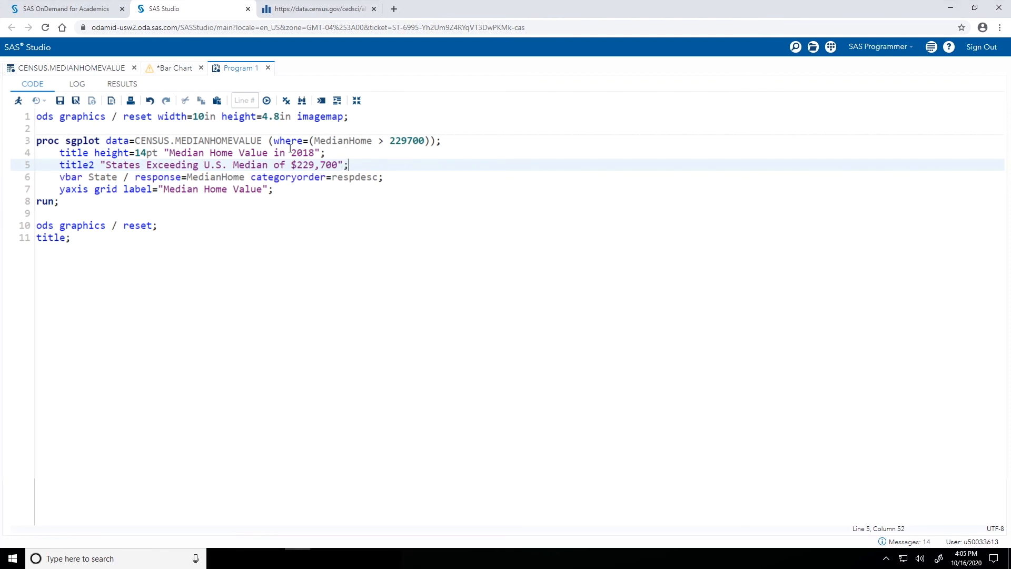
Run Program 1 to produce the descending bar chart with the $229,700 subtitle
click(16, 103)
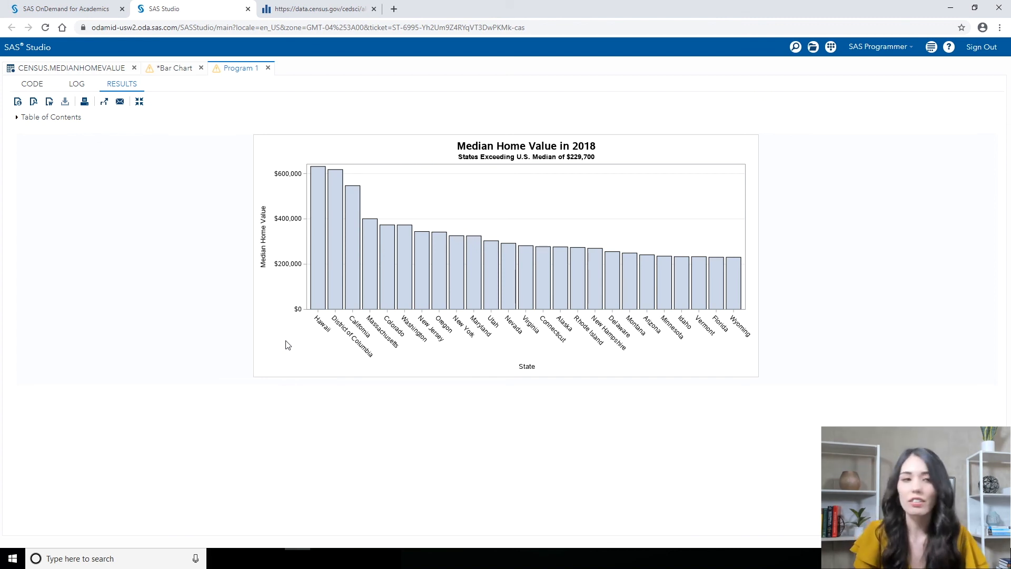
mouse_move(74, 198)
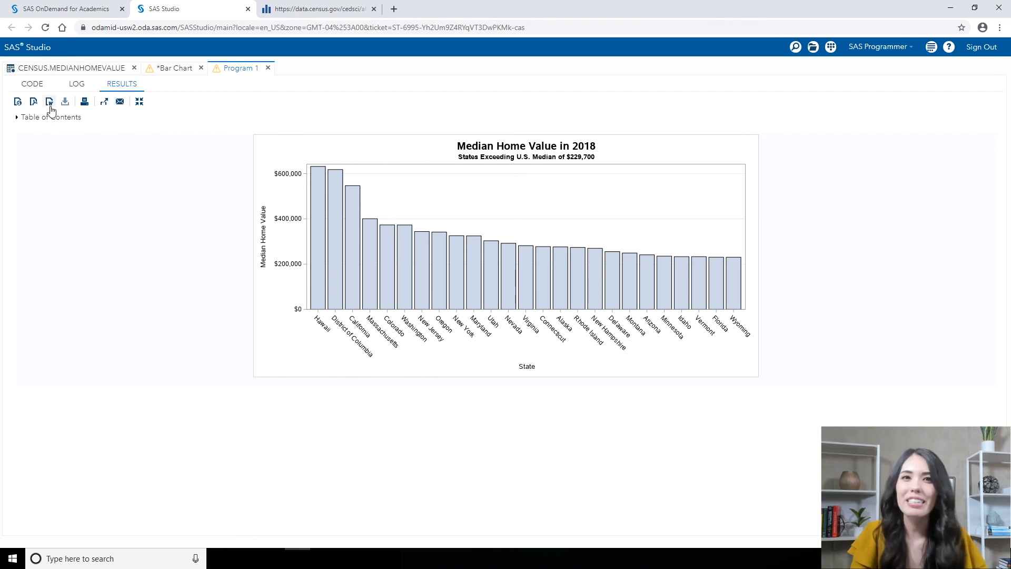
mouse_move(51, 103)
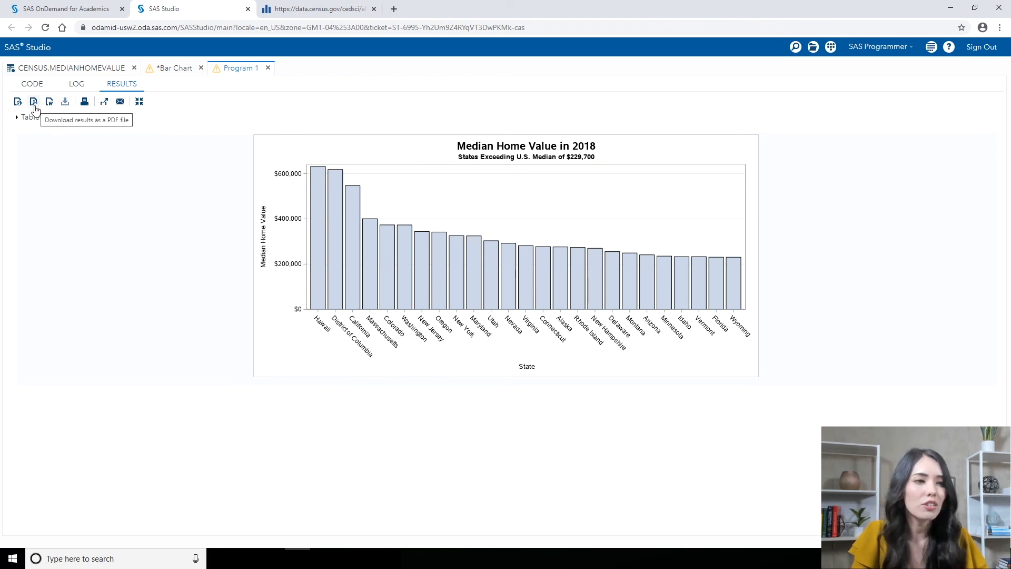
Download the chart results as a PDF file and exit maximized view to restore the navigation pane
click(36, 102)
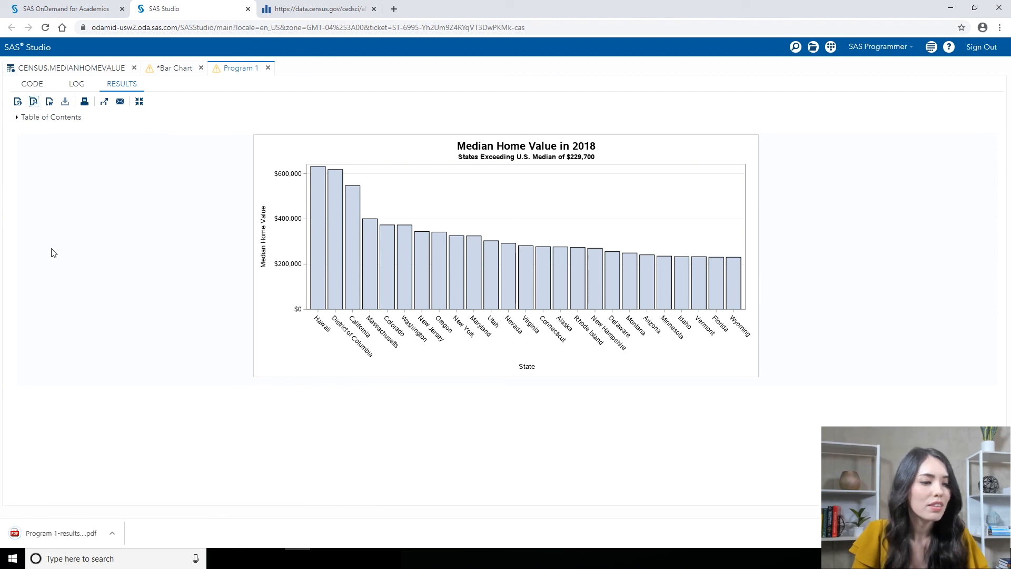
click(61, 533)
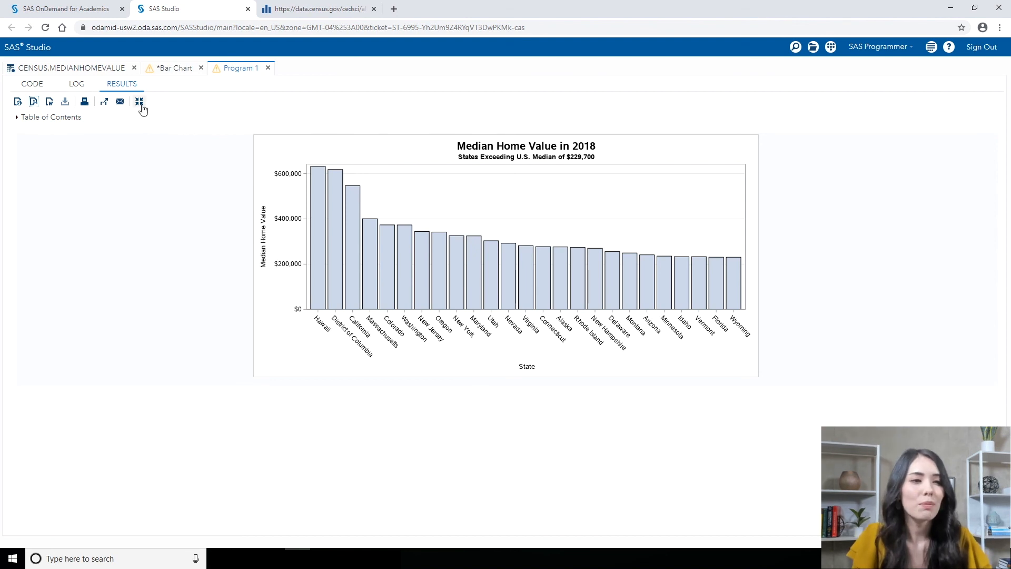
mouse_move(139, 102)
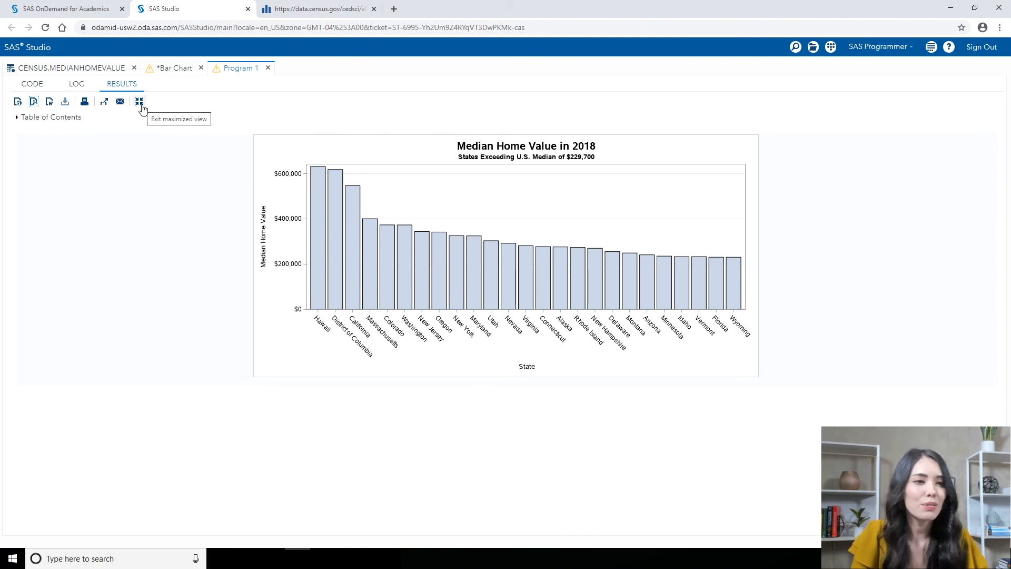
click(139, 101)
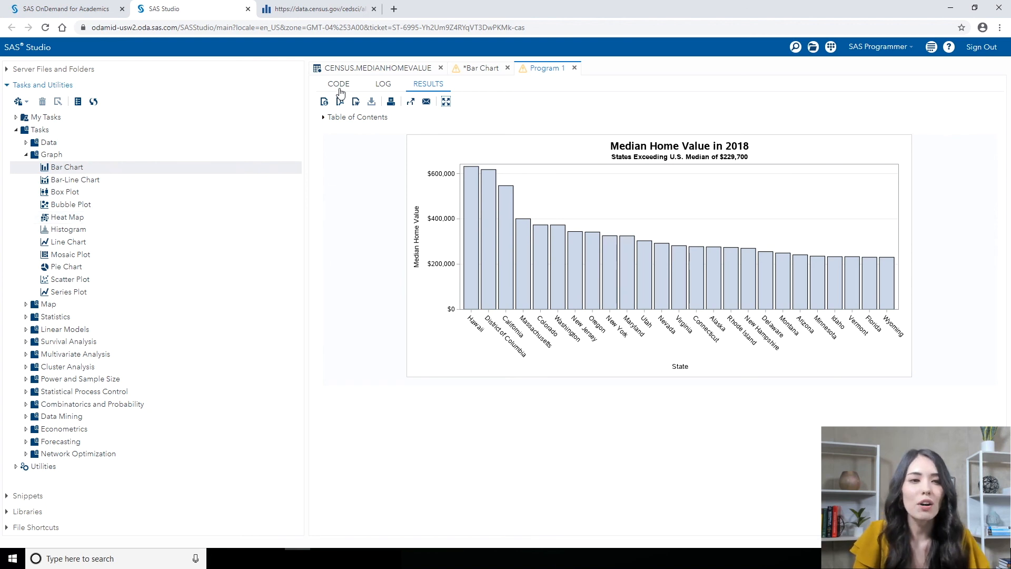
Save the program code as 'Median Home Bar Sort.sas' in the Census Data Analysis folder
click(338, 84)
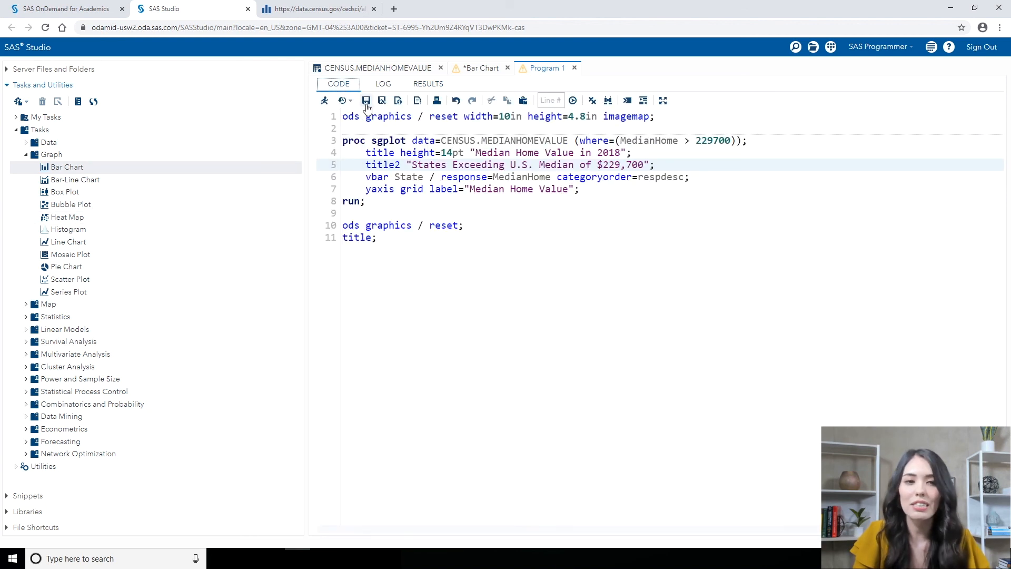
click(382, 101)
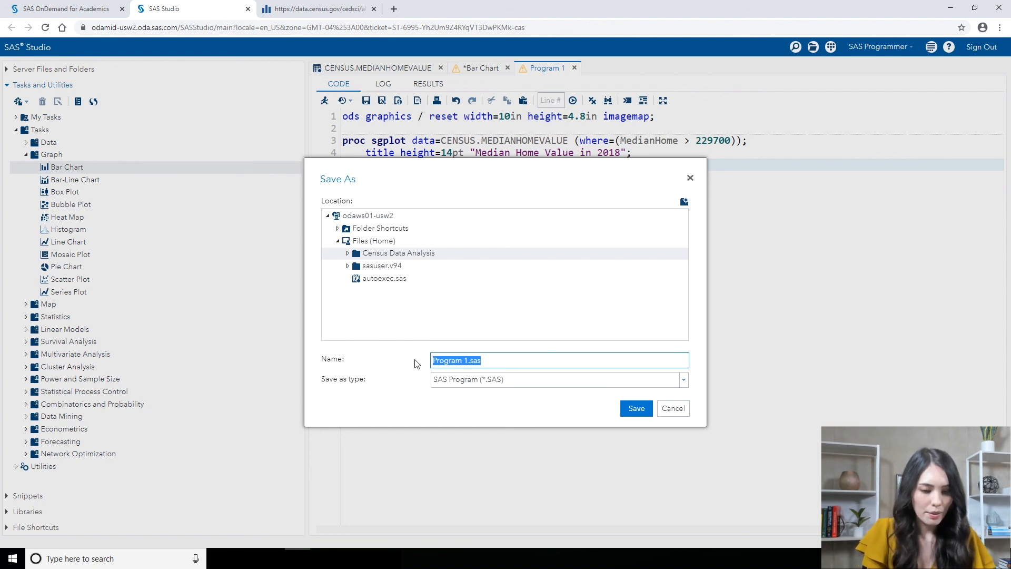
text(Median Home)
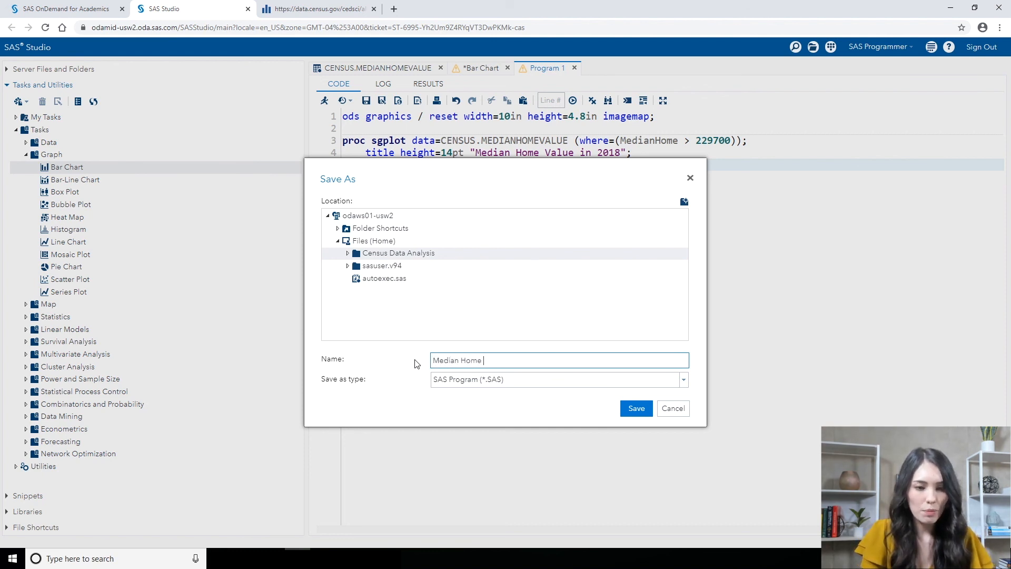
text(Bar Sort)
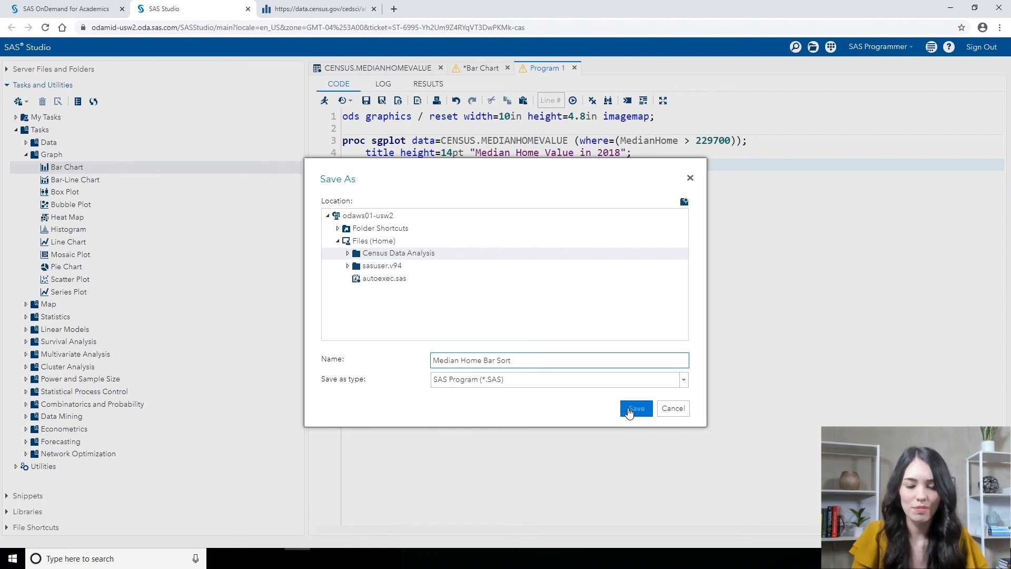
click(637, 409)
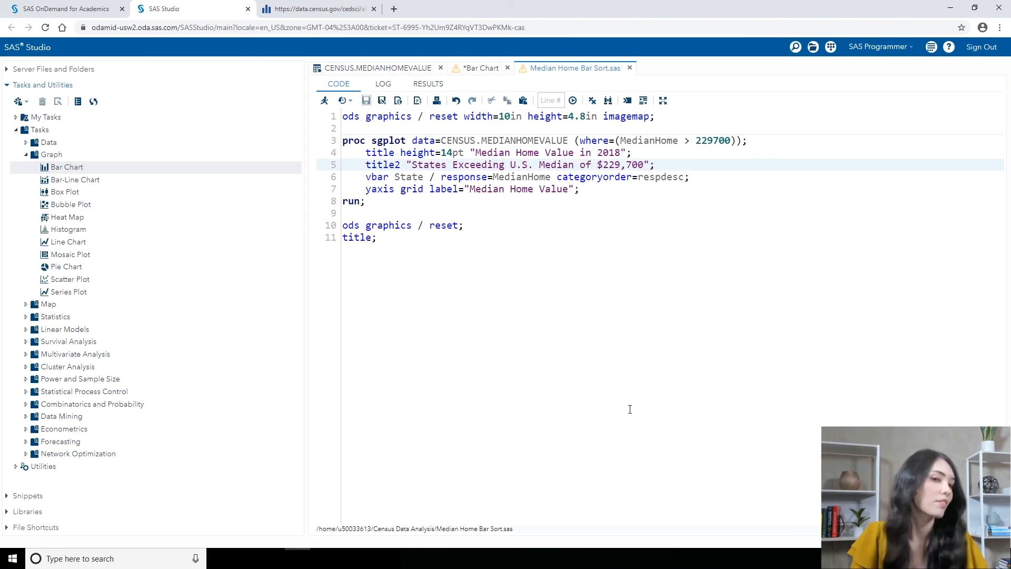
mouse_move(630, 69)
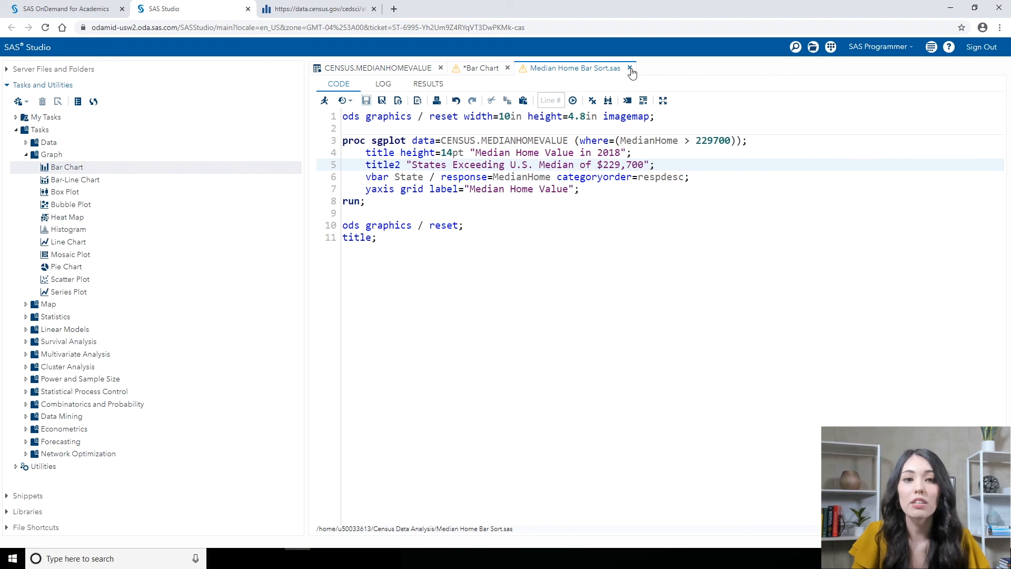
Close the program and save the Bar Chart task as 'Median Home Bar.ctk' in Census Data Analysis
click(629, 67)
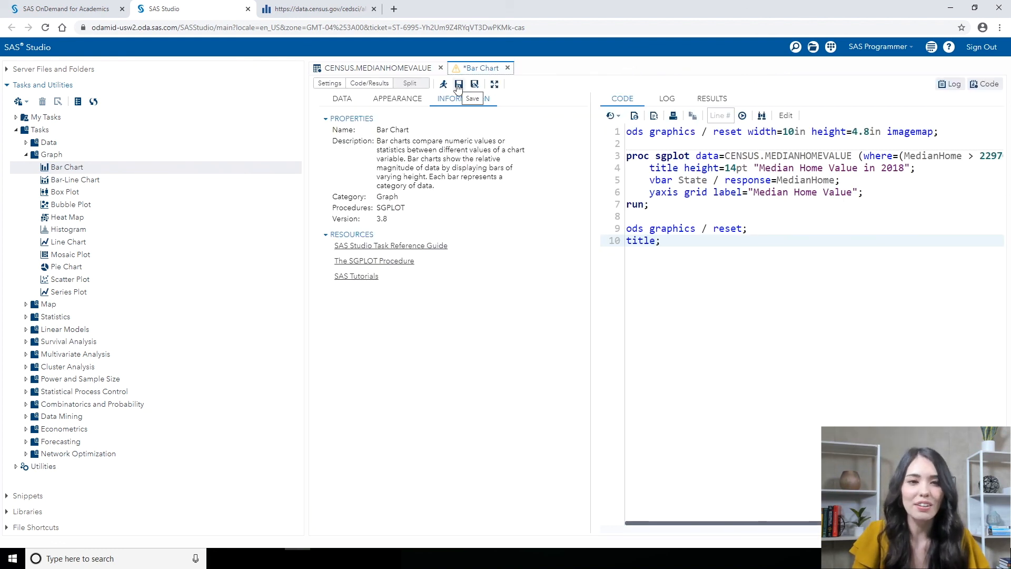
click(459, 84)
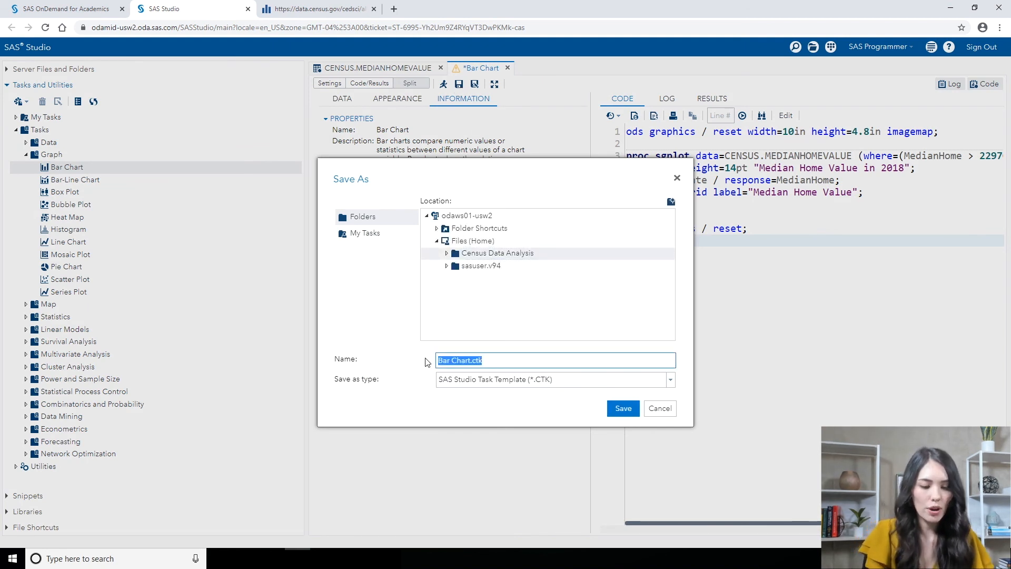
text(Median Home Bar)
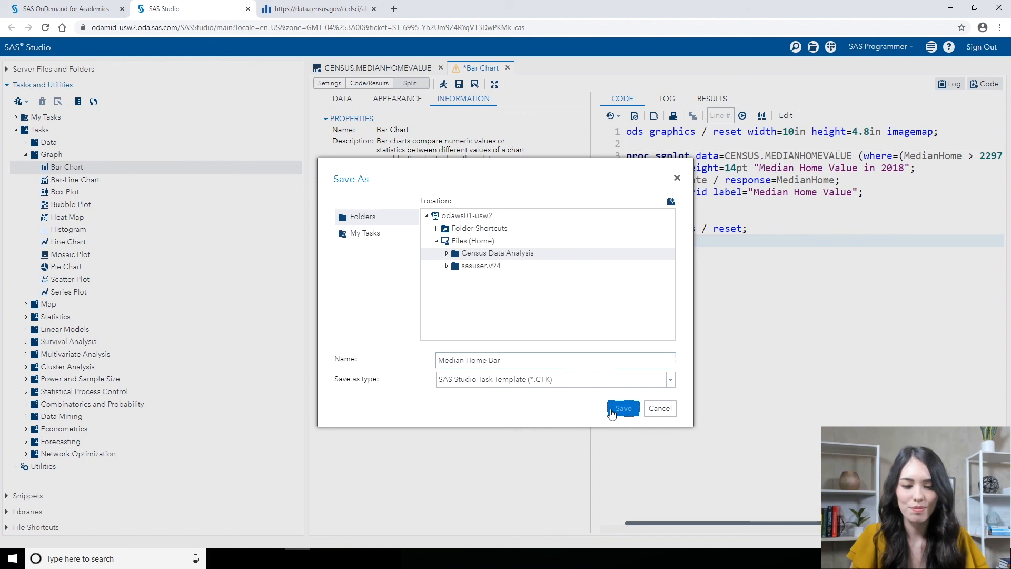
click(623, 409)
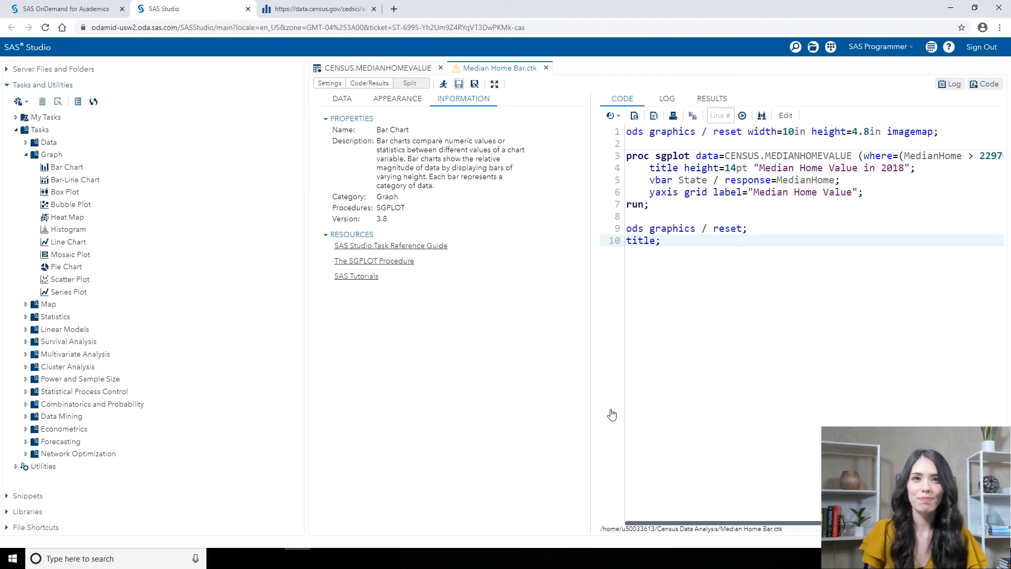